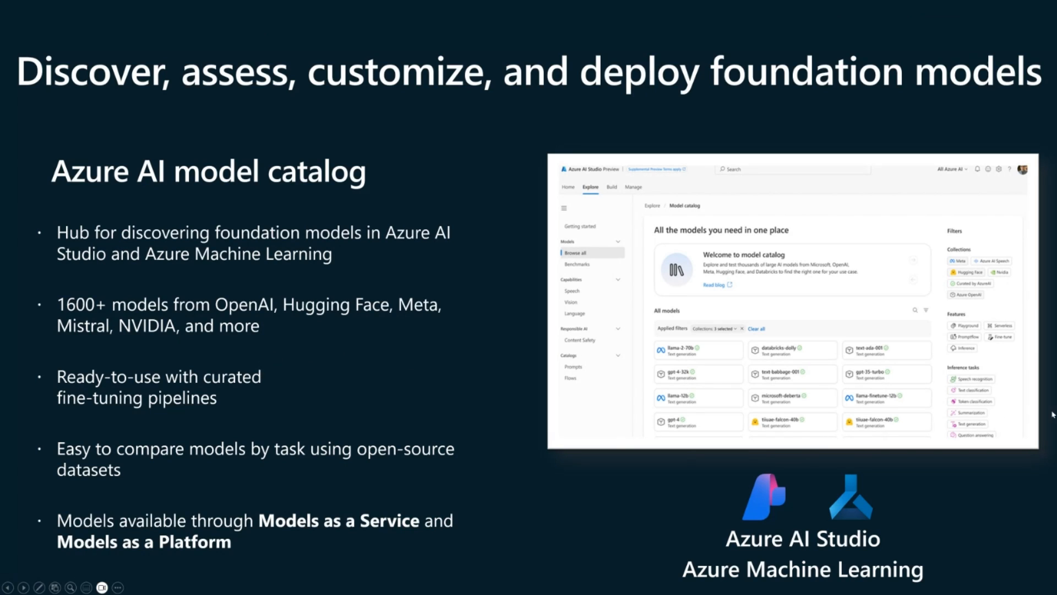
mouse_move(737, 206)
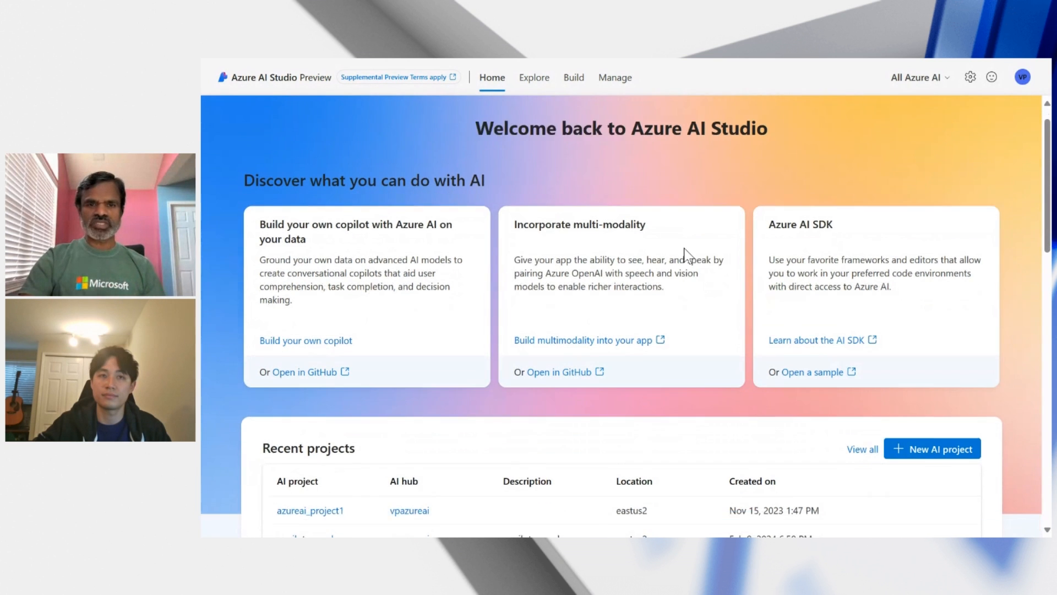
Step: Look over the Home page, then go to the Explore model catalog
scroll(down, 3)
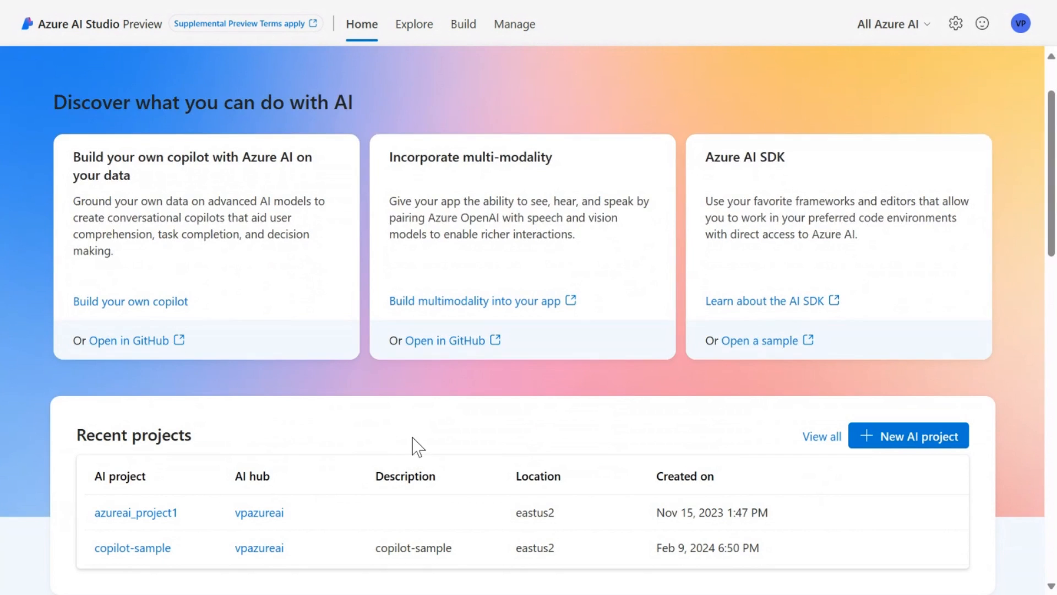
scroll(up, 3)
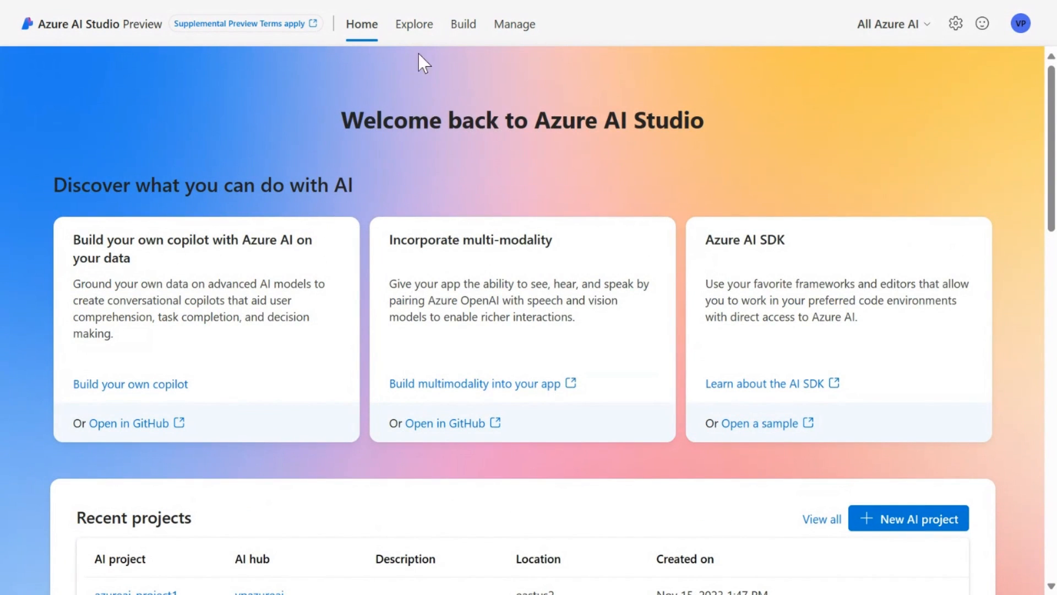
click(415, 23)
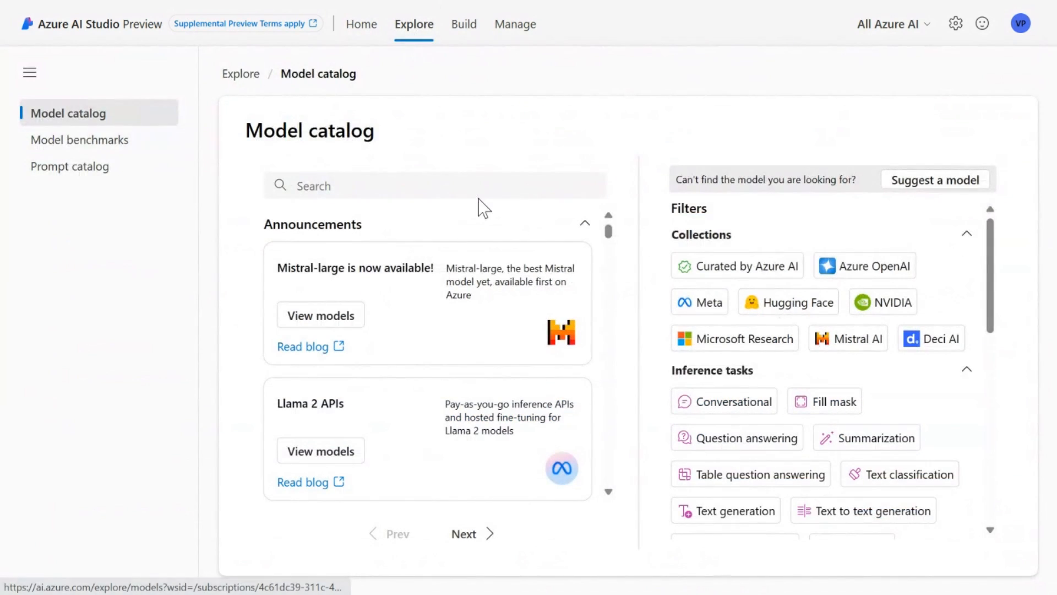
mouse_move(418, 293)
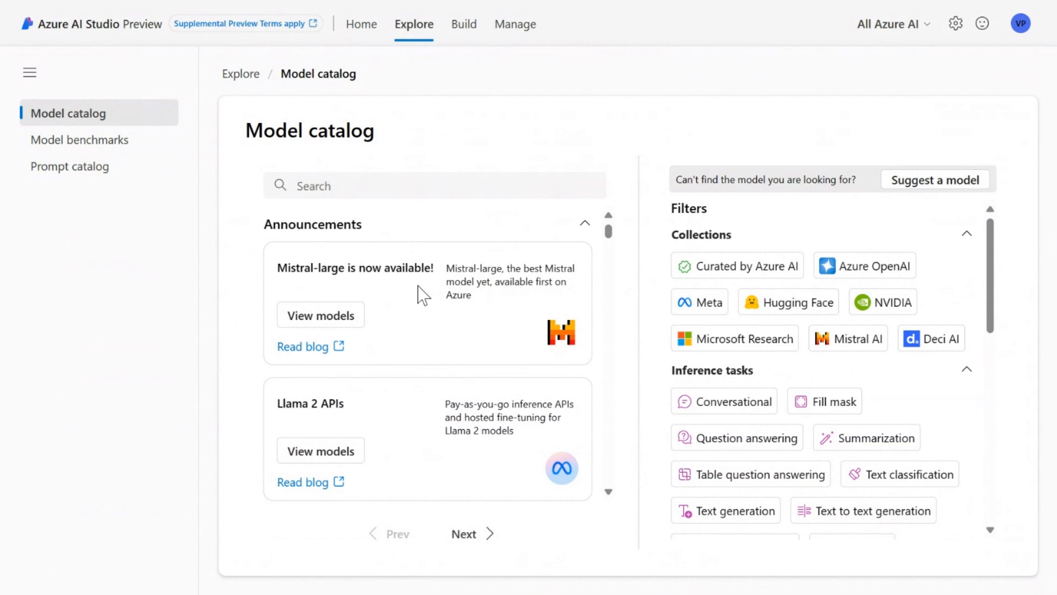
mouse_move(418, 310)
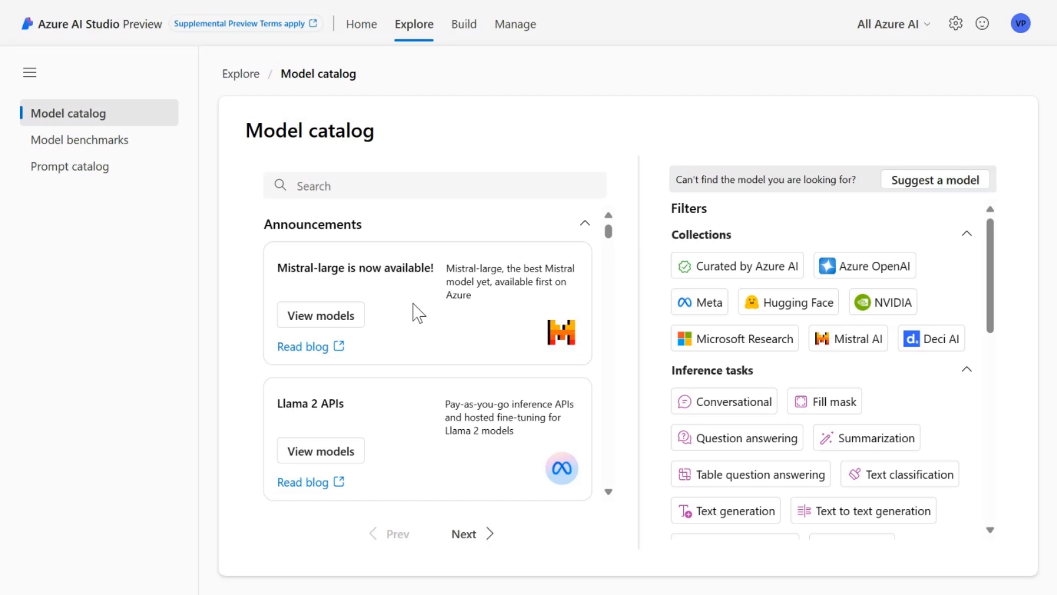
scroll(down, 3)
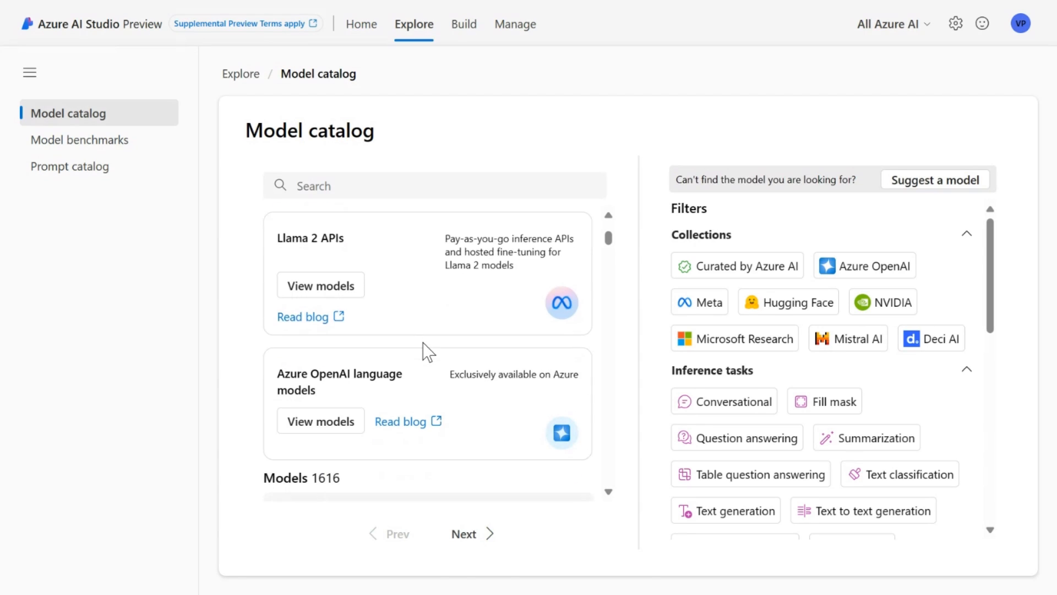
scroll(down, 3)
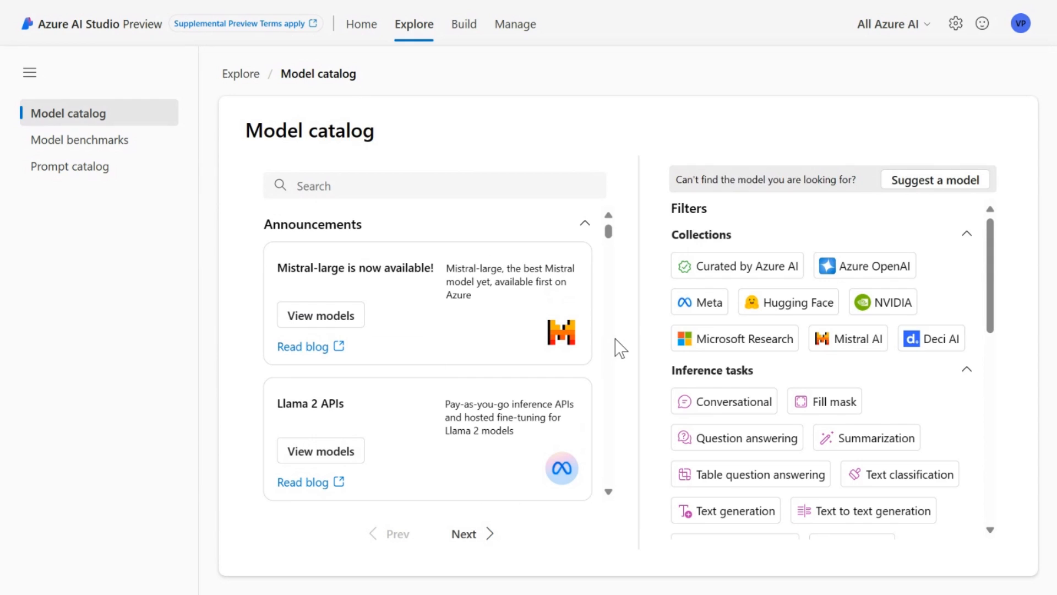
mouse_move(698, 302)
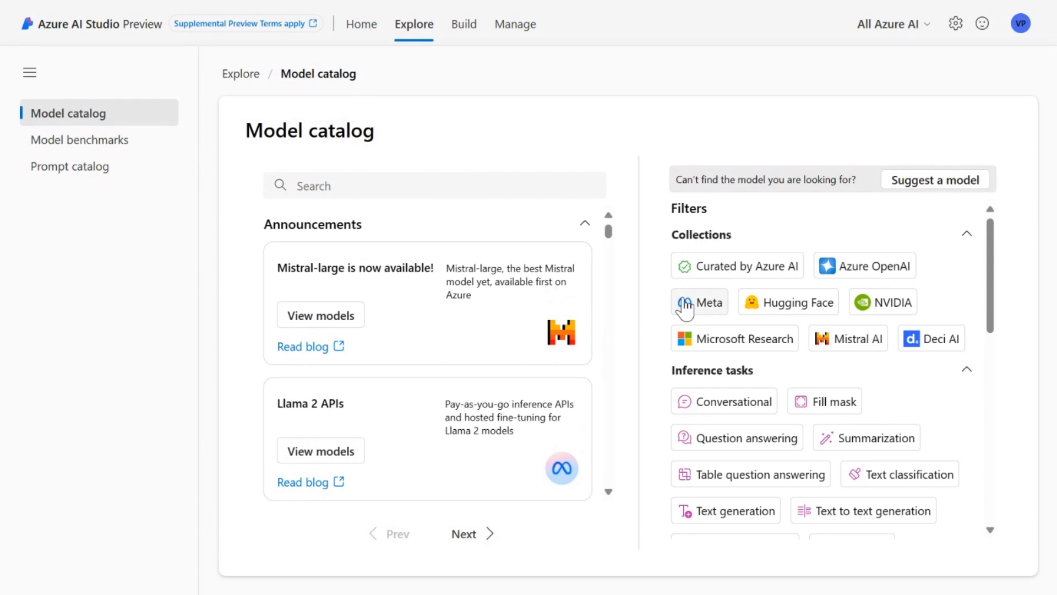
mouse_move(707, 312)
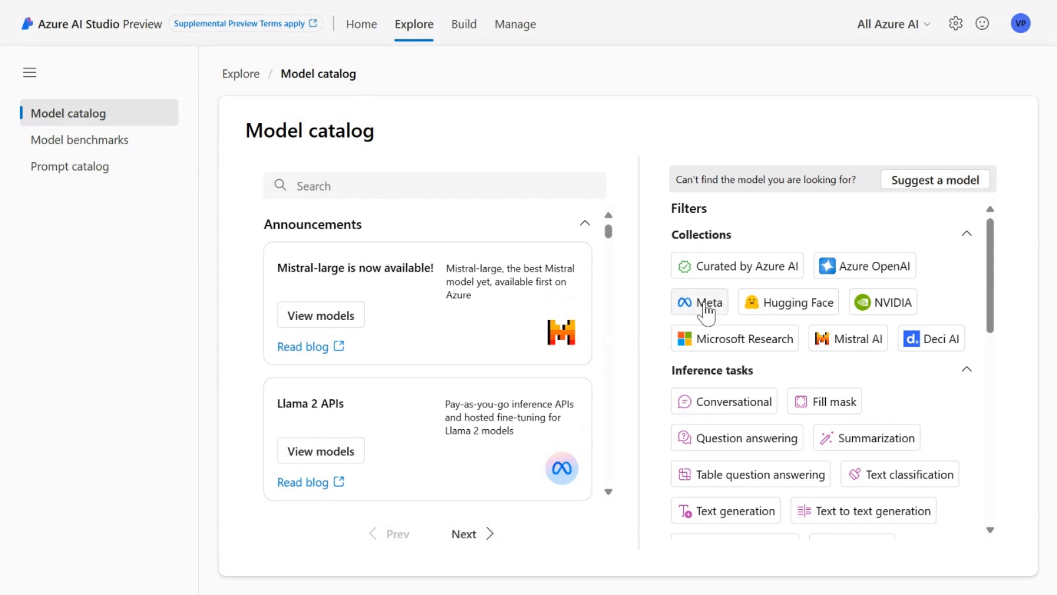
Step: Try the Meta, Hugging Face and Mistral AI collection filters with the Conversational task filter
click(699, 301)
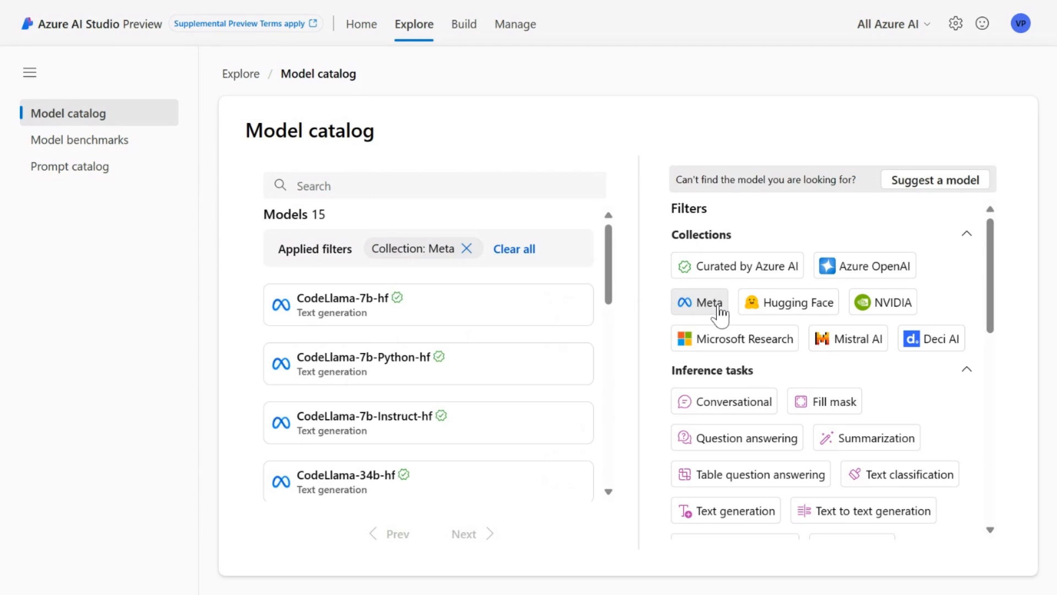
mouse_move(737, 228)
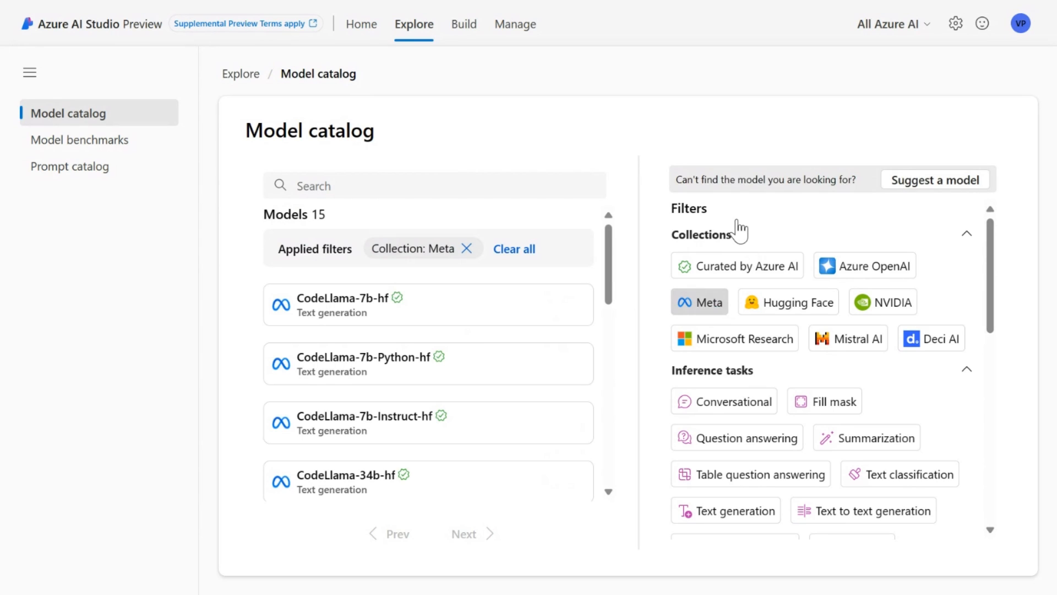
mouse_move(787, 302)
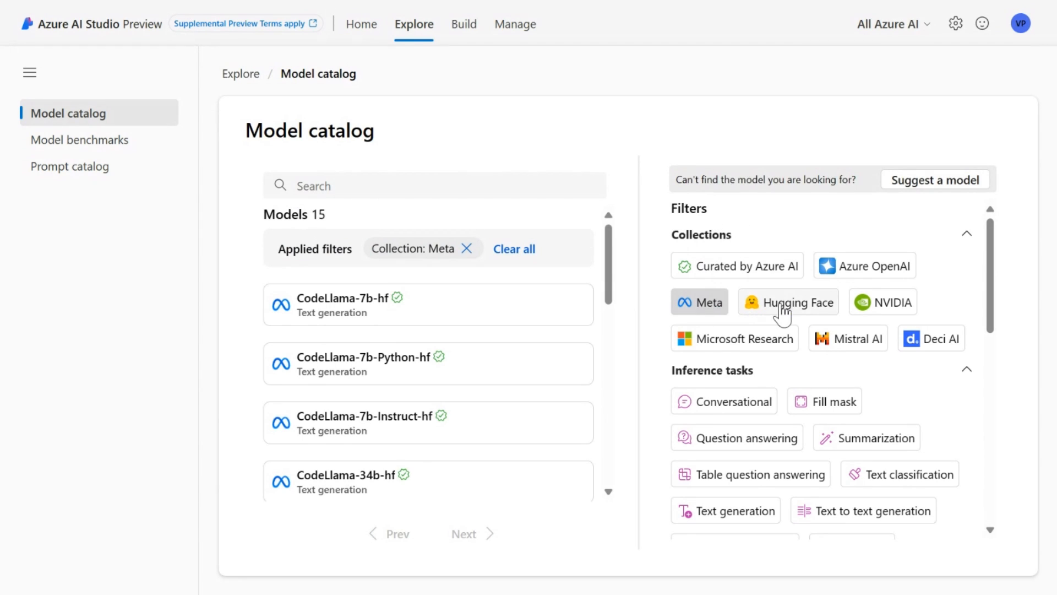
click(788, 301)
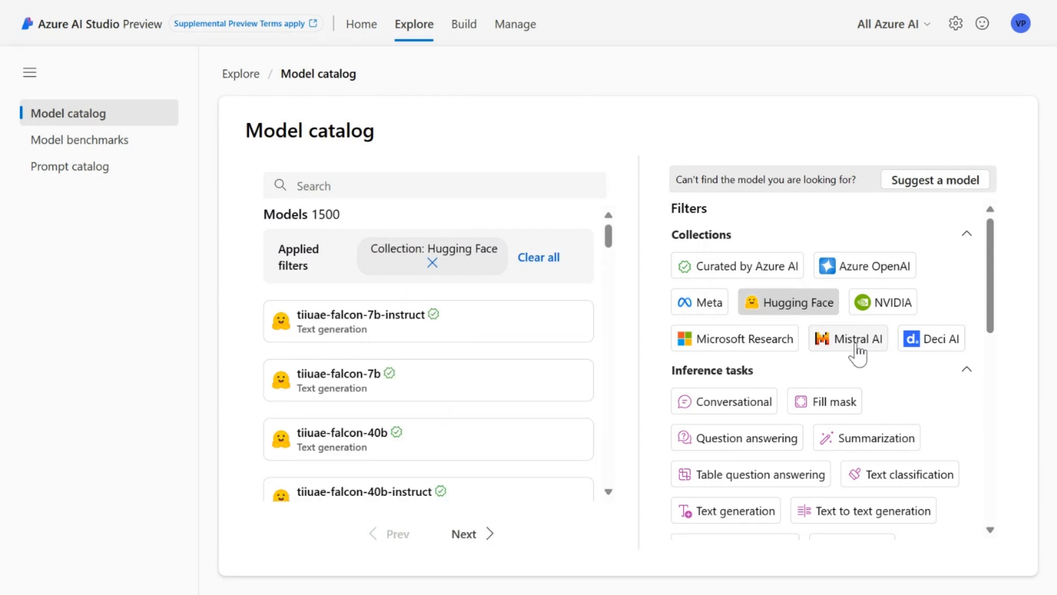
click(848, 338)
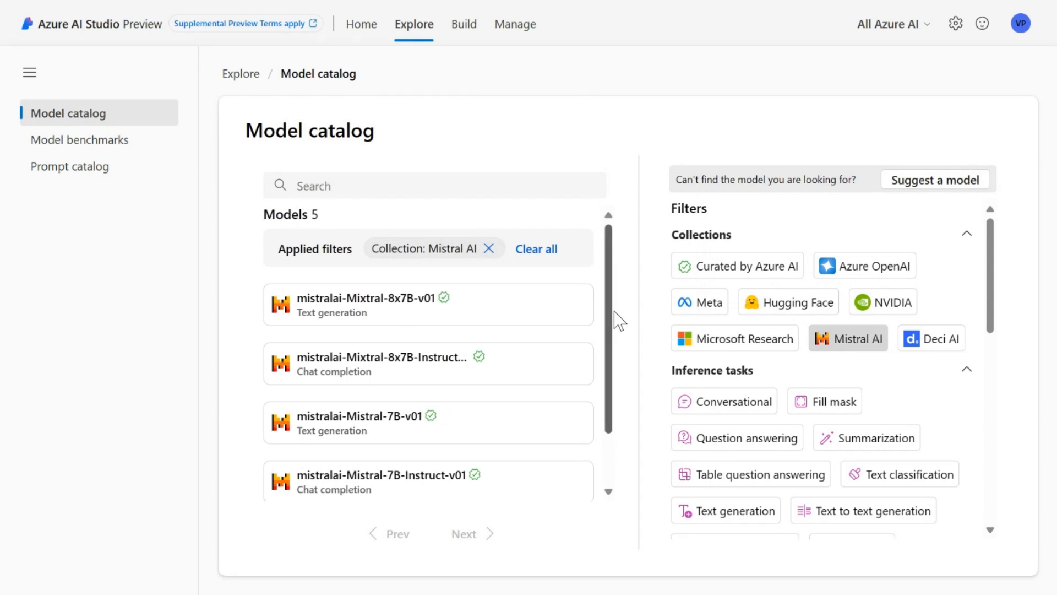
mouse_move(645, 343)
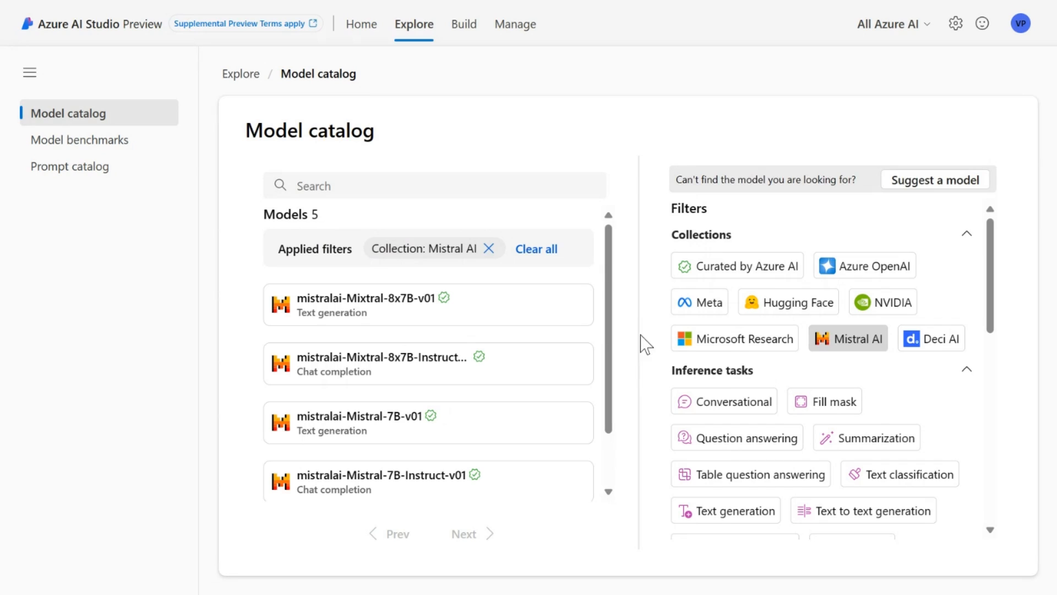
mouse_move(650, 397)
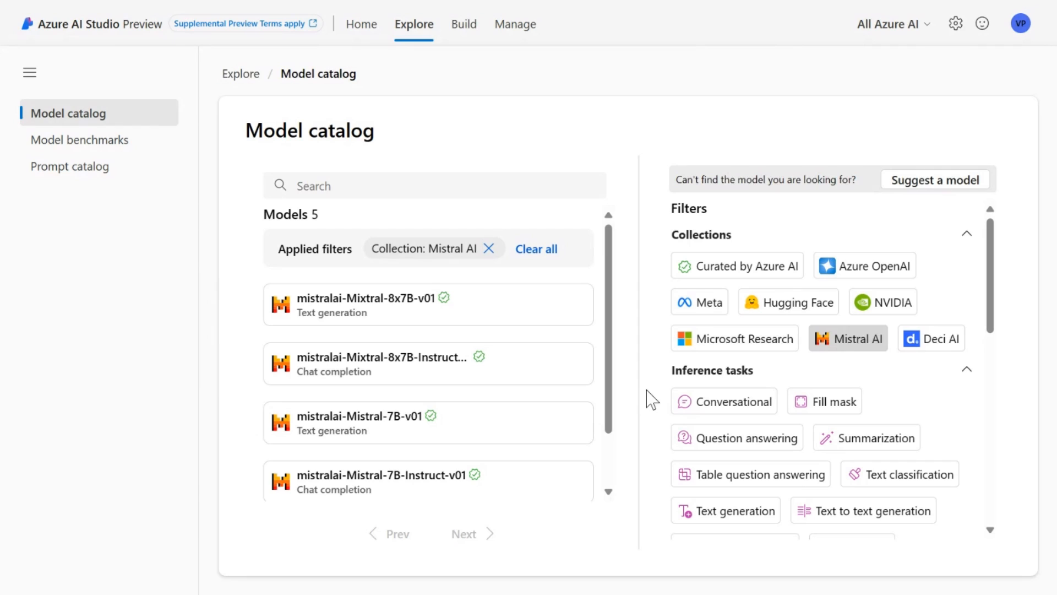
click(725, 400)
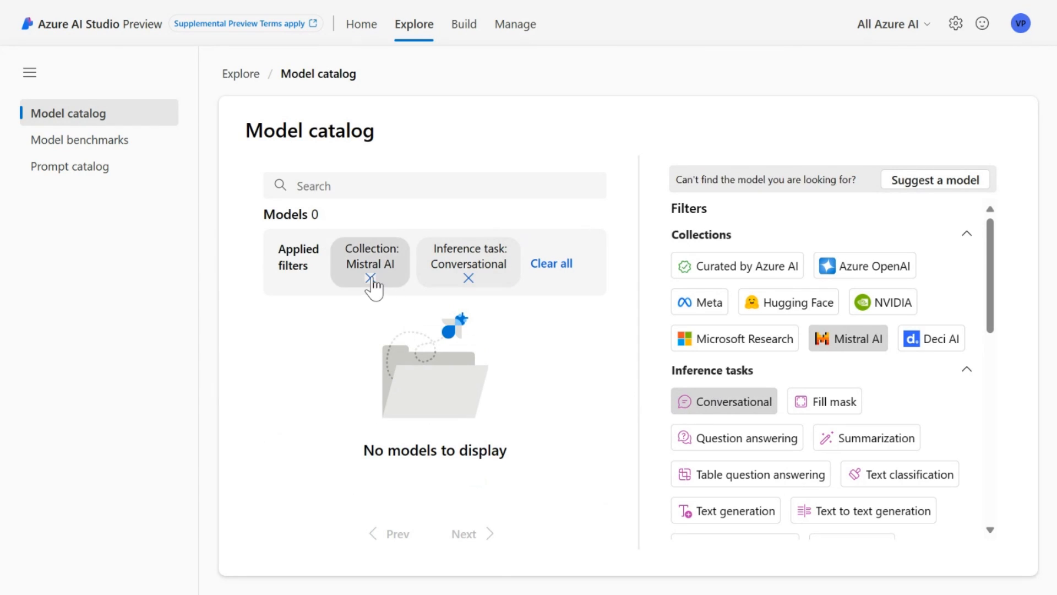
click(370, 277)
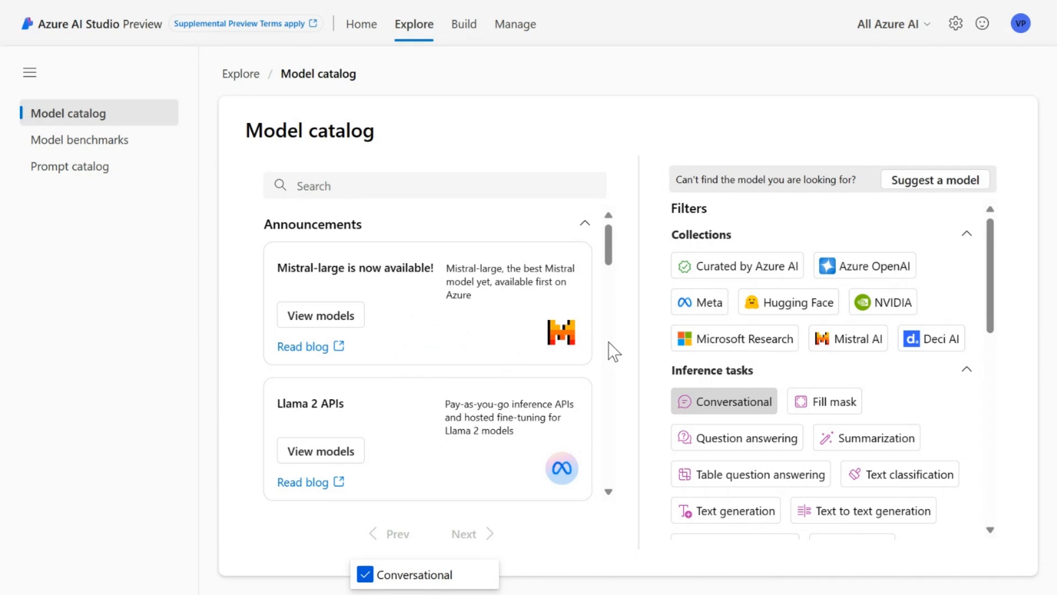
mouse_move(619, 346)
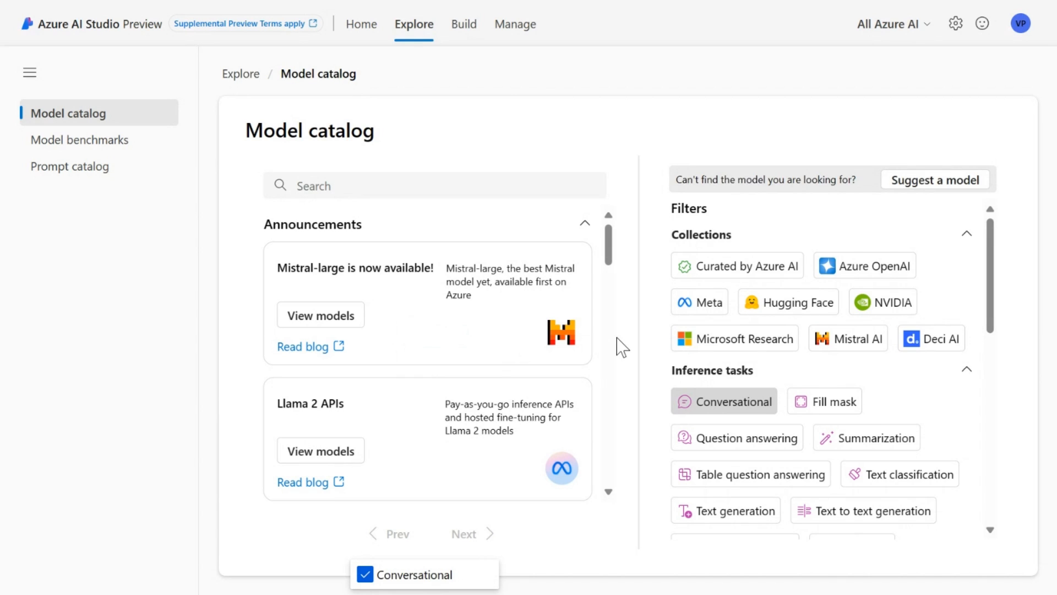
mouse_move(700, 302)
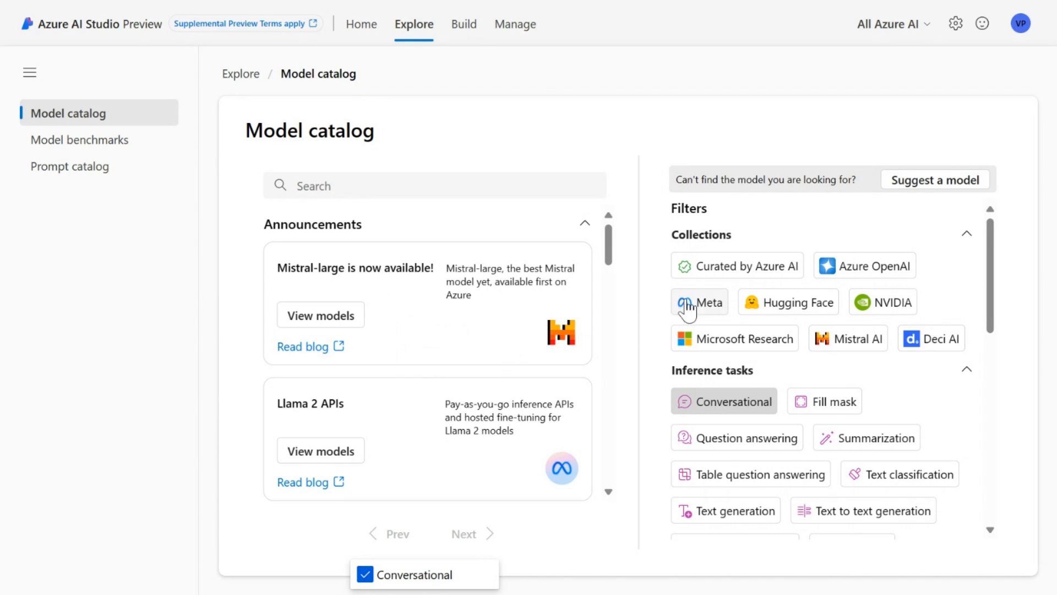
Step: Filter to the Meta collection and bring up the Llama-2-7b-chat model card
click(699, 301)
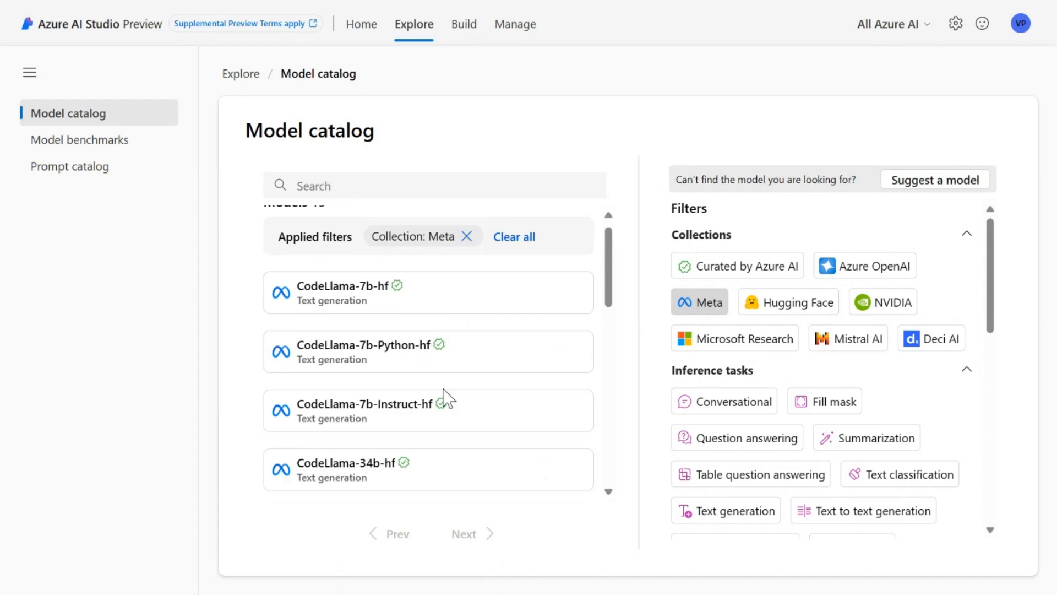
scroll(down, 3)
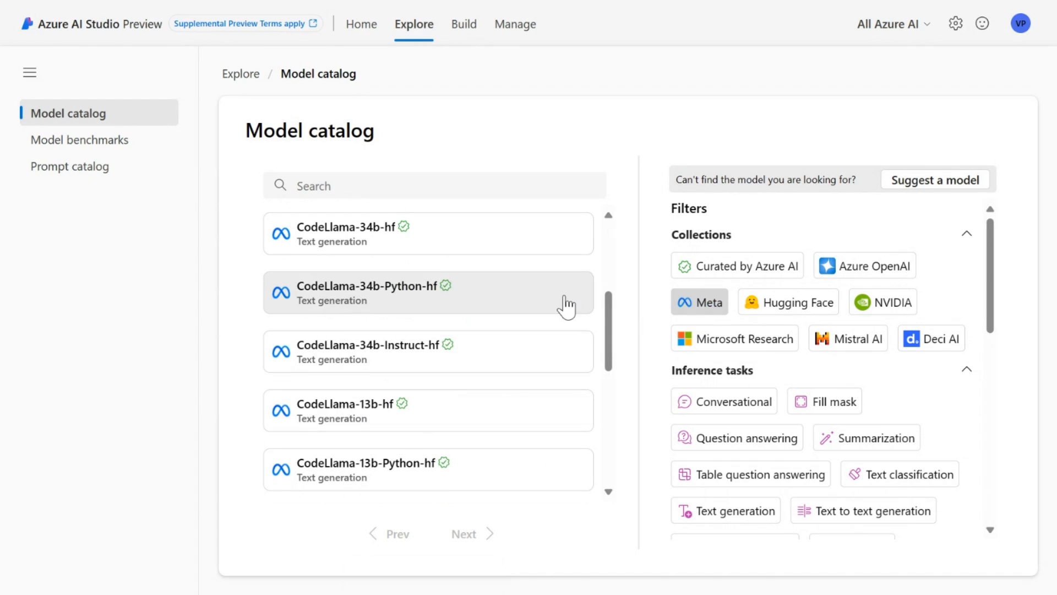
scroll(down, 3)
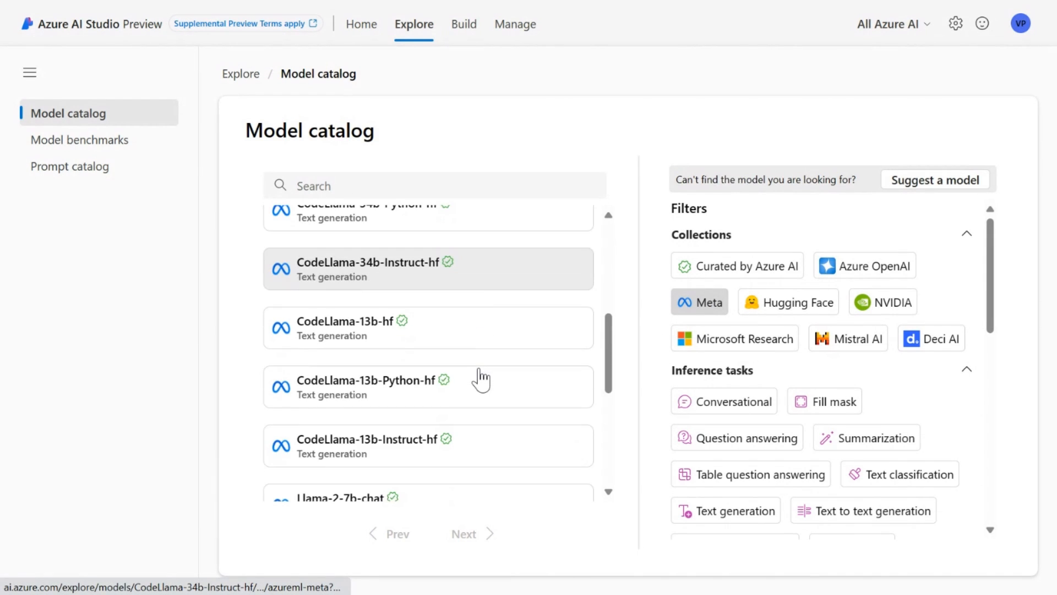
scroll(down, 3)
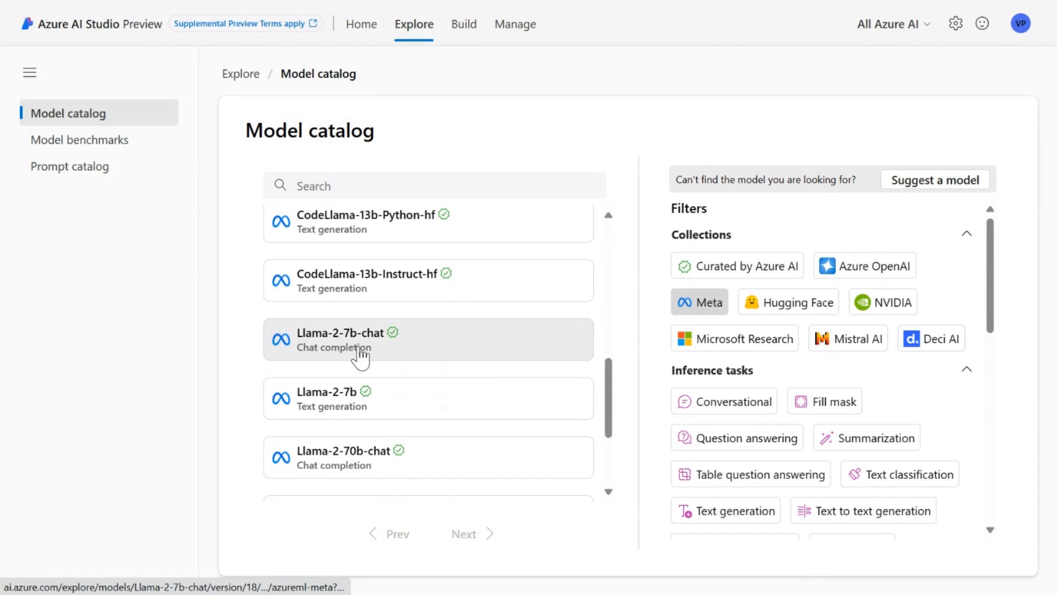
mouse_move(362, 343)
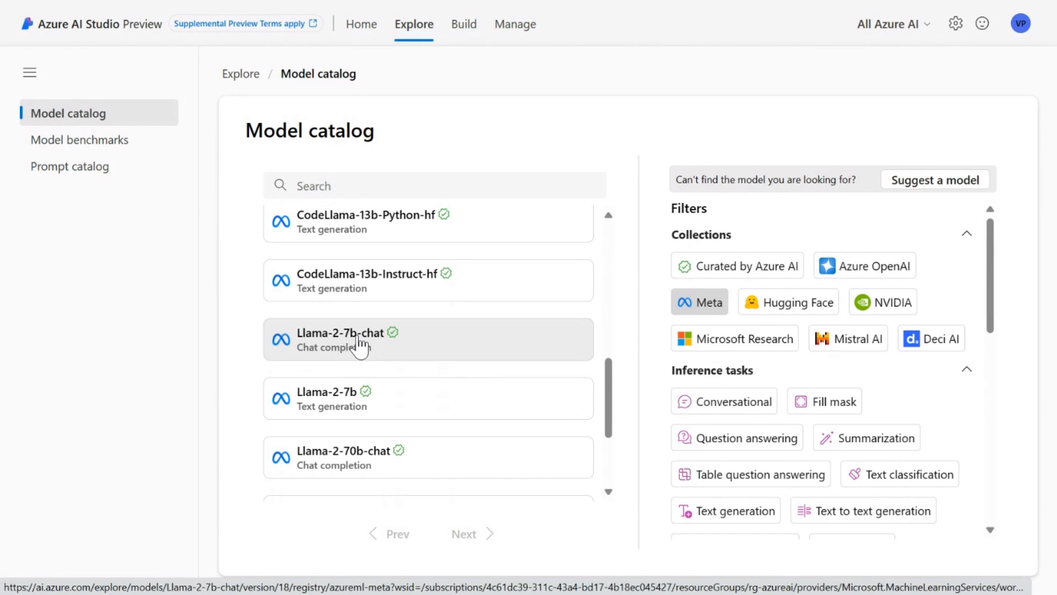
click(340, 332)
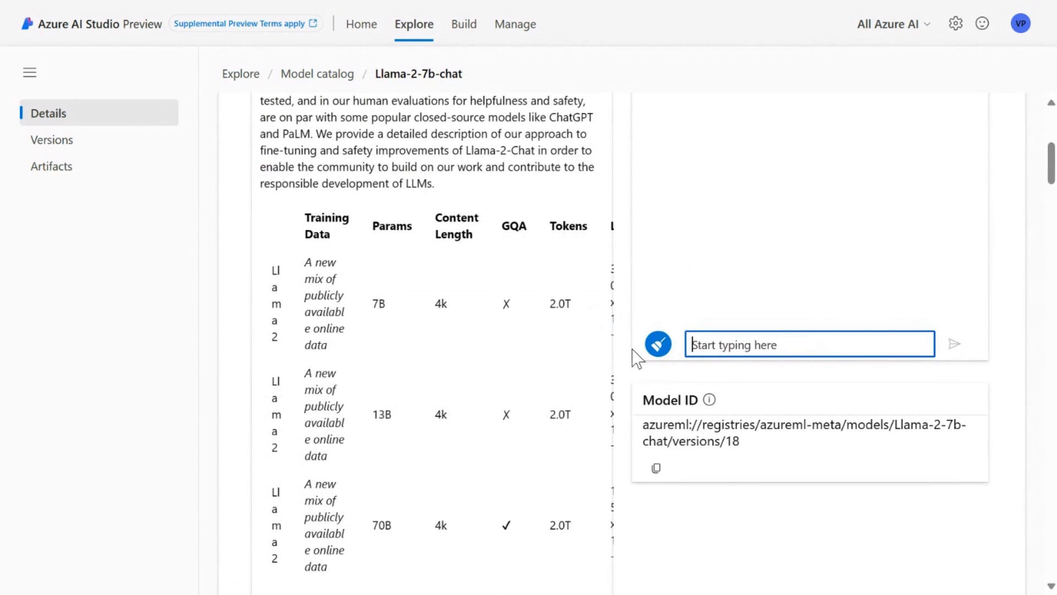
Step: Browse the Llama-2-7b-chat details down to the Sample inference panel
scroll(up, 3)
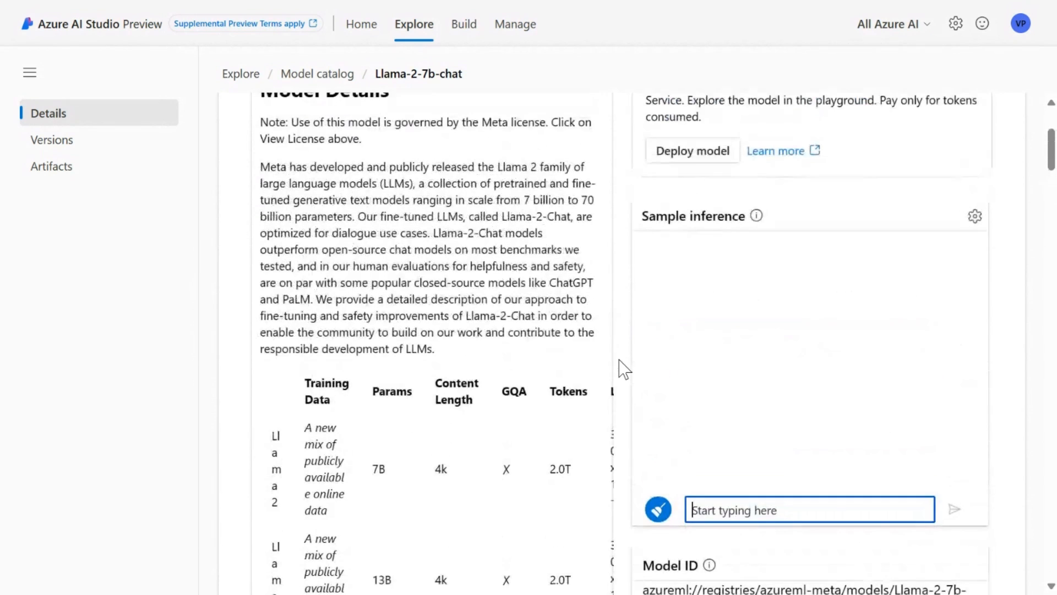
scroll(up, 3)
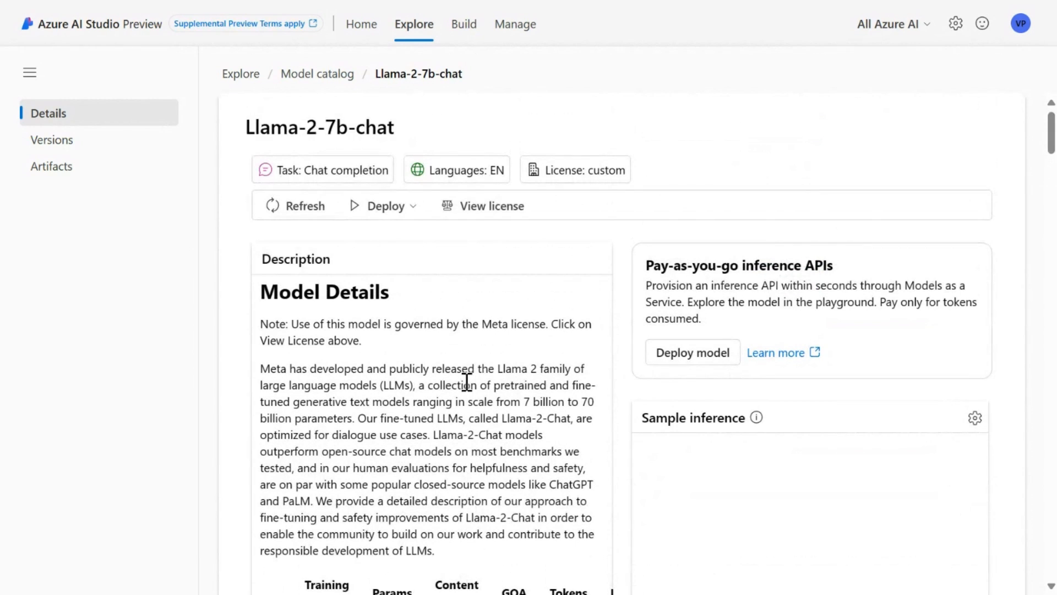
mouse_move(443, 389)
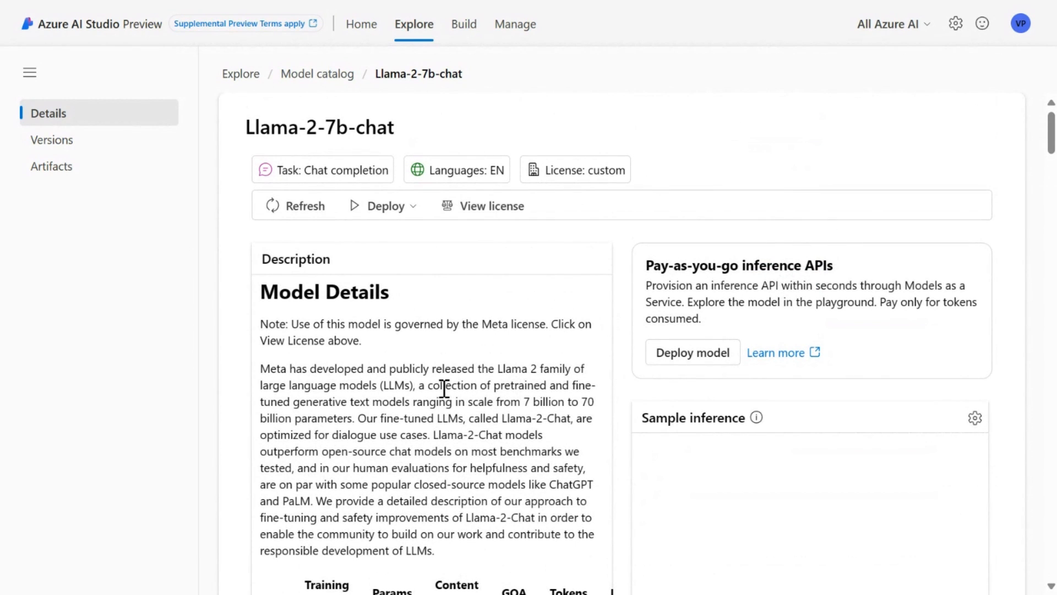
scroll(down, 3)
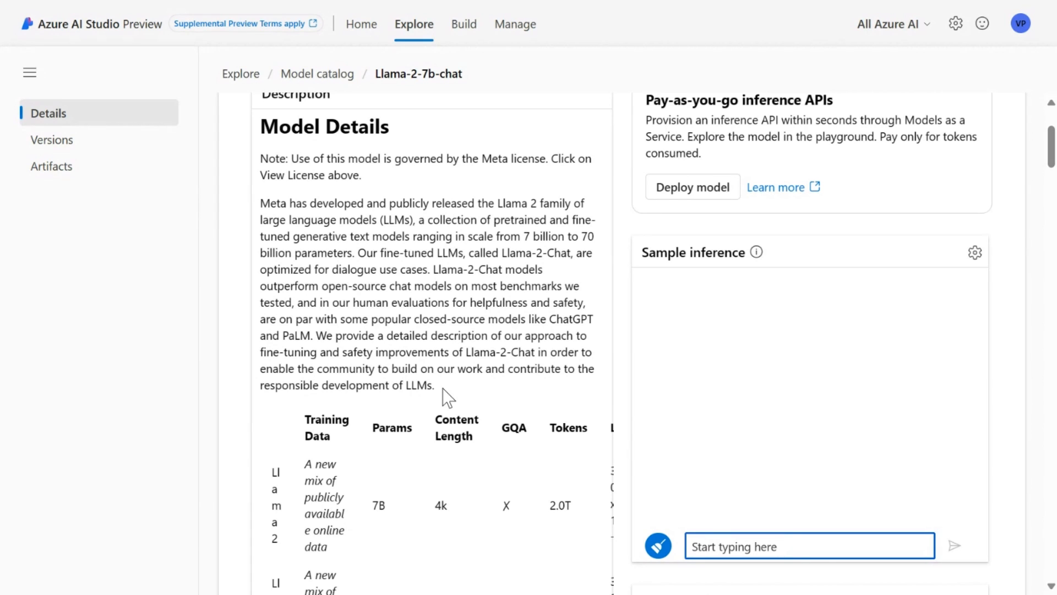
mouse_move(573, 415)
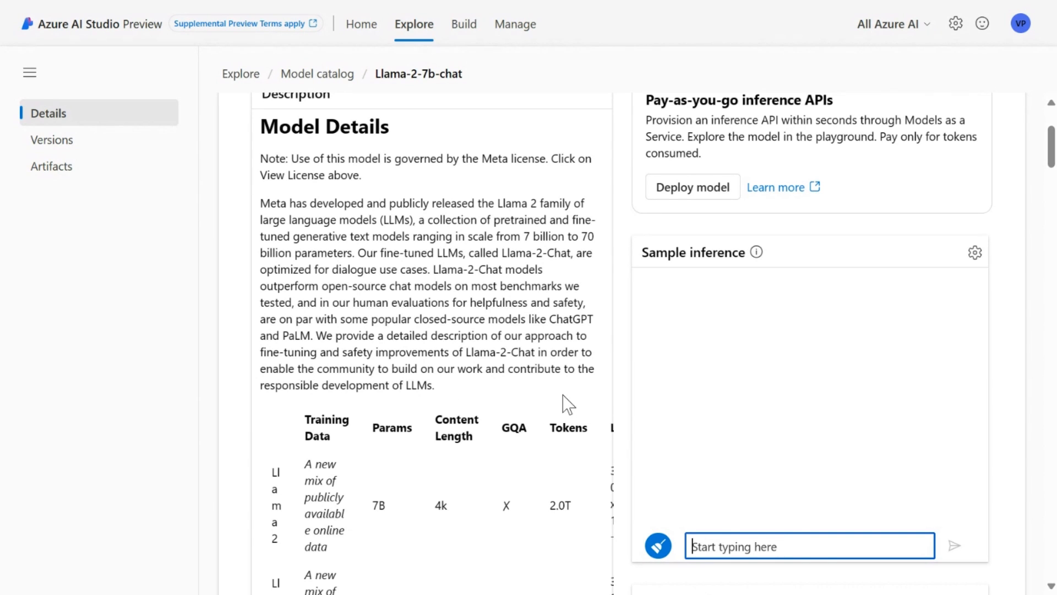
scroll(down, 3)
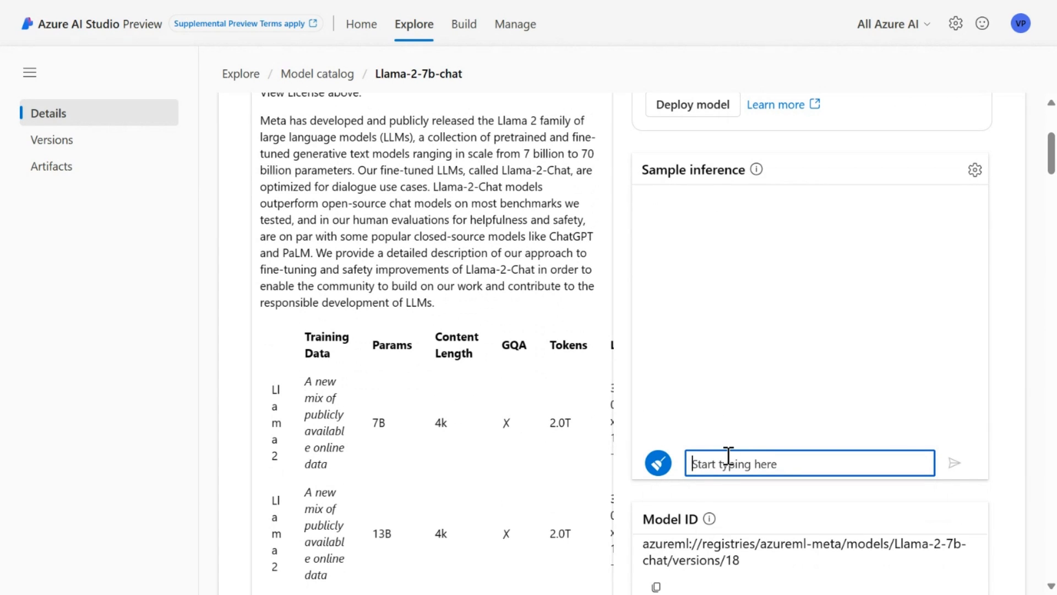
Step: Ask 'how far is moon from the earth' in Sample inference and read the ~384,400 km answer
text(wha)
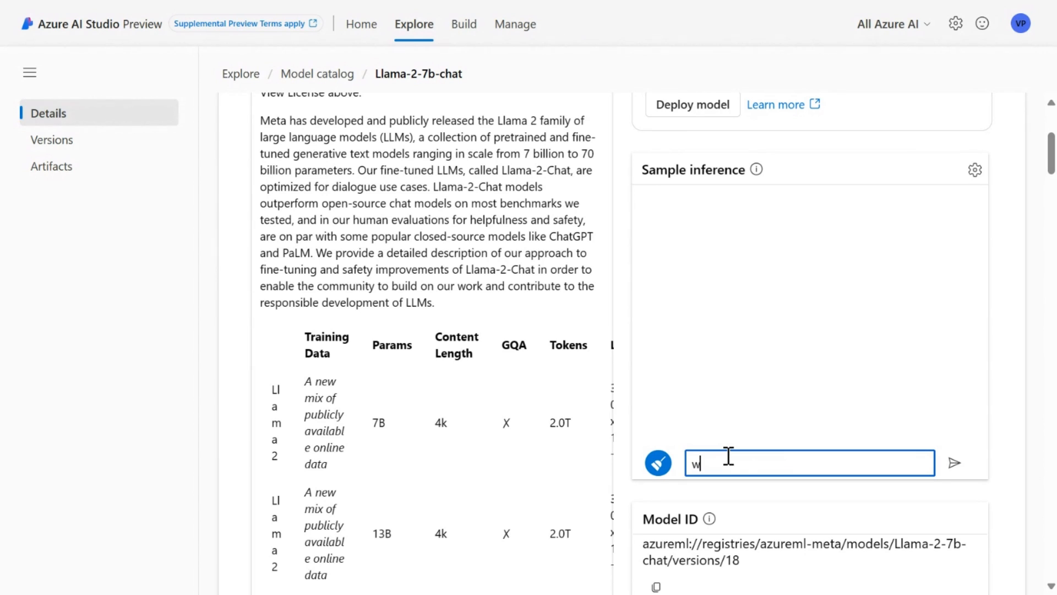
text(how far is eat)
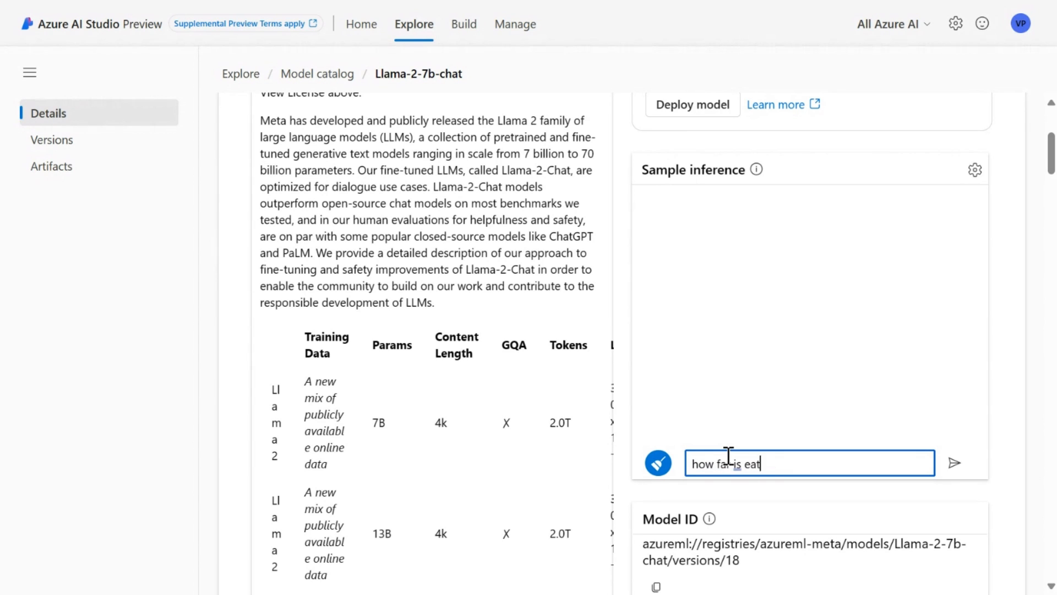
text(moon)
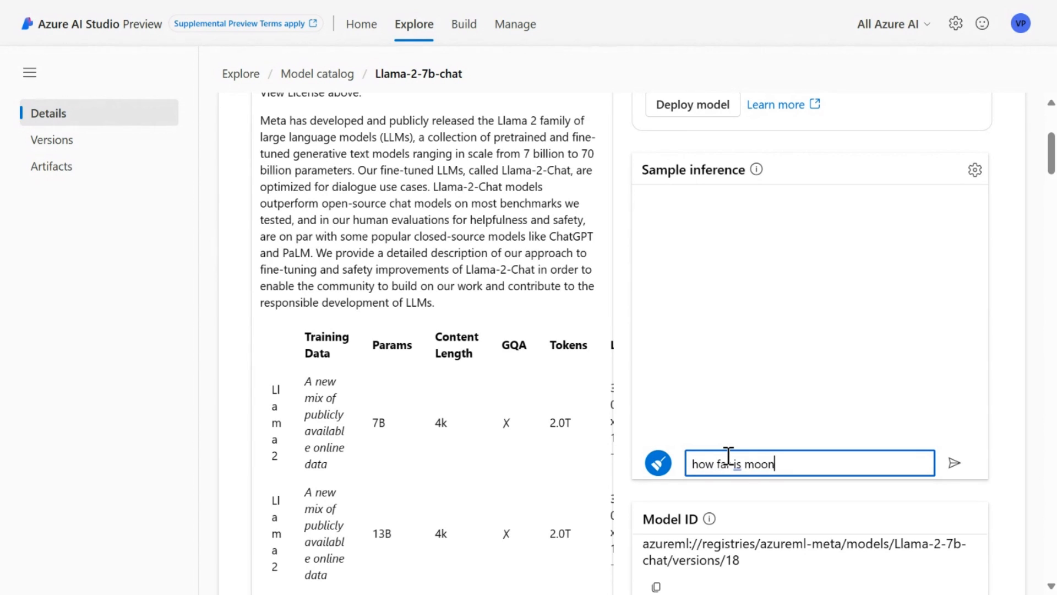
text(from the earth)
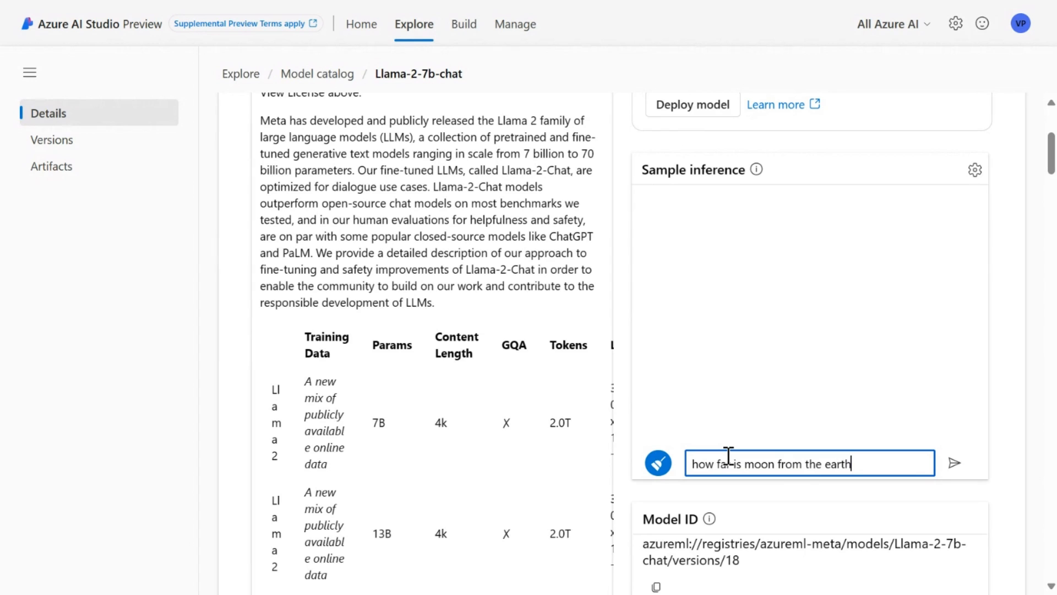
click(954, 462)
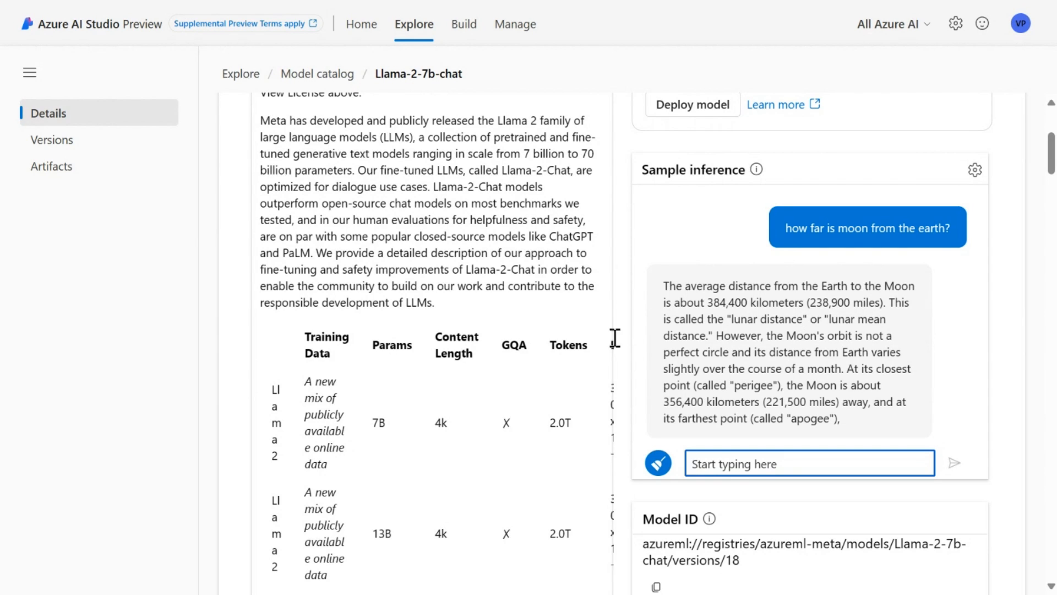
scroll(up, 3)
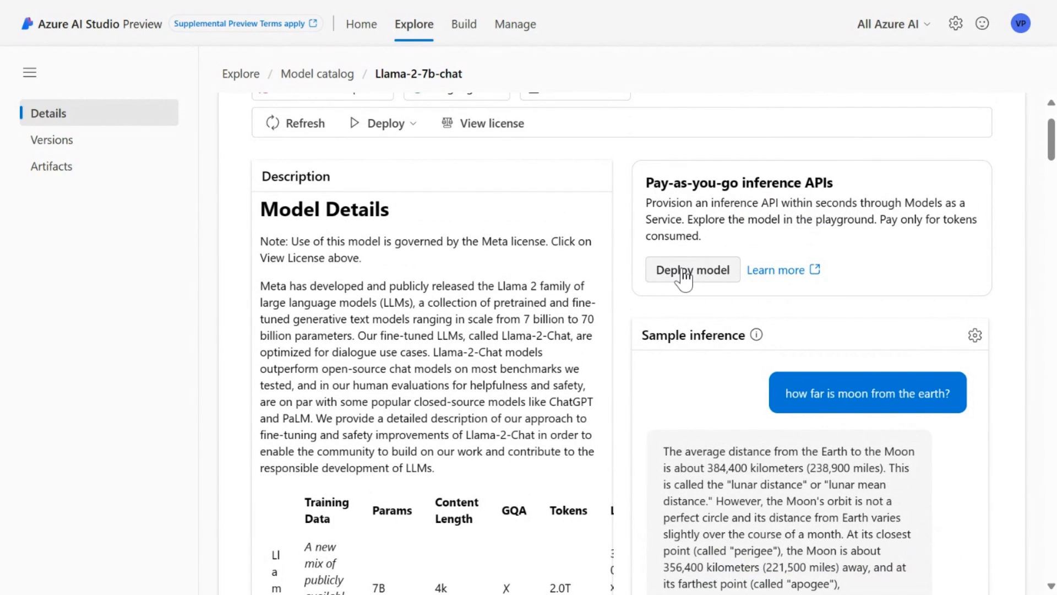
click(692, 270)
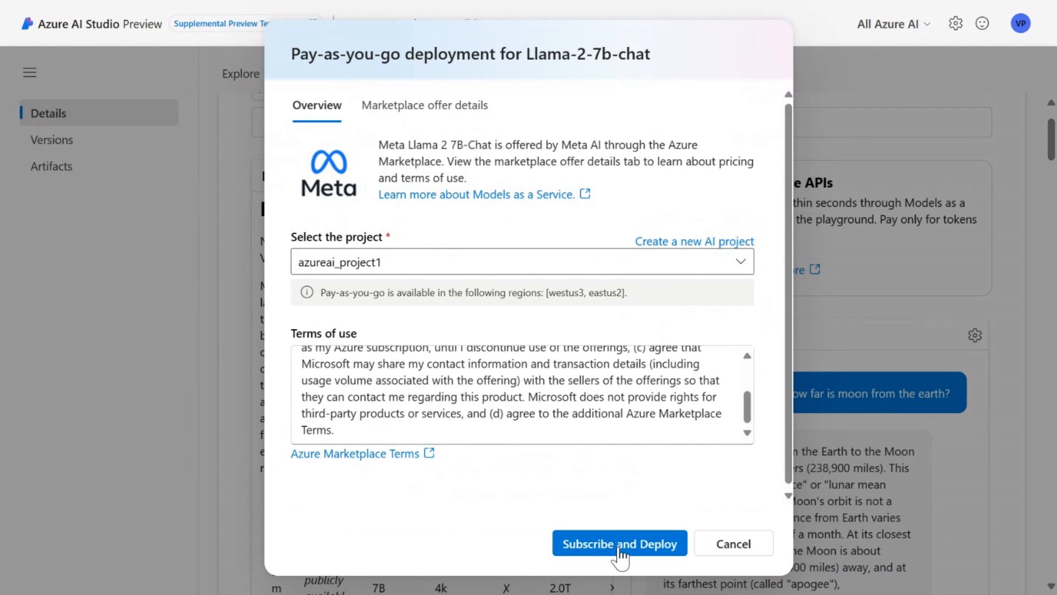
mouse_move(733, 543)
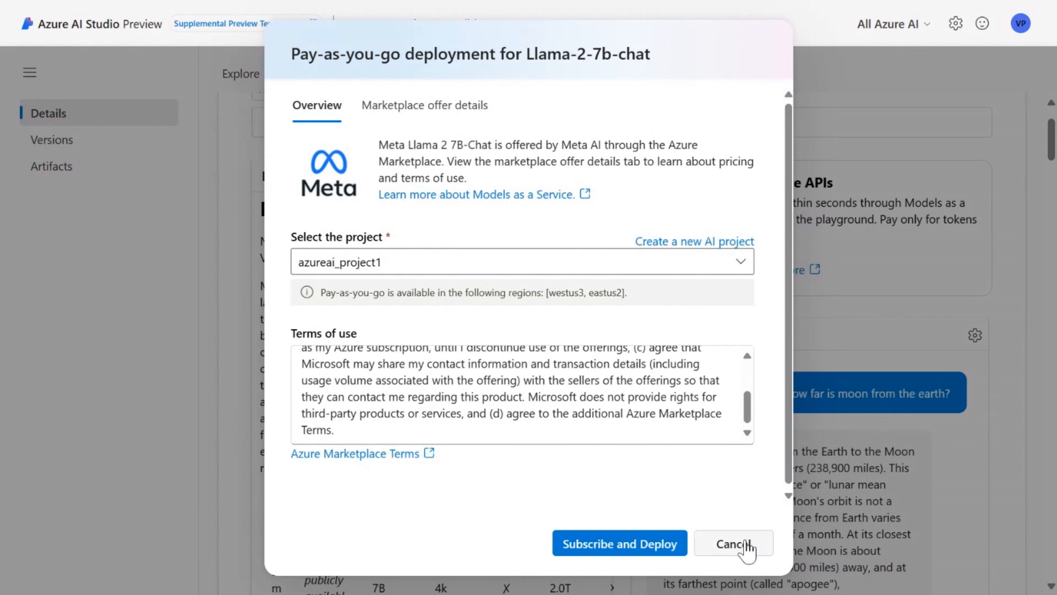
click(732, 543)
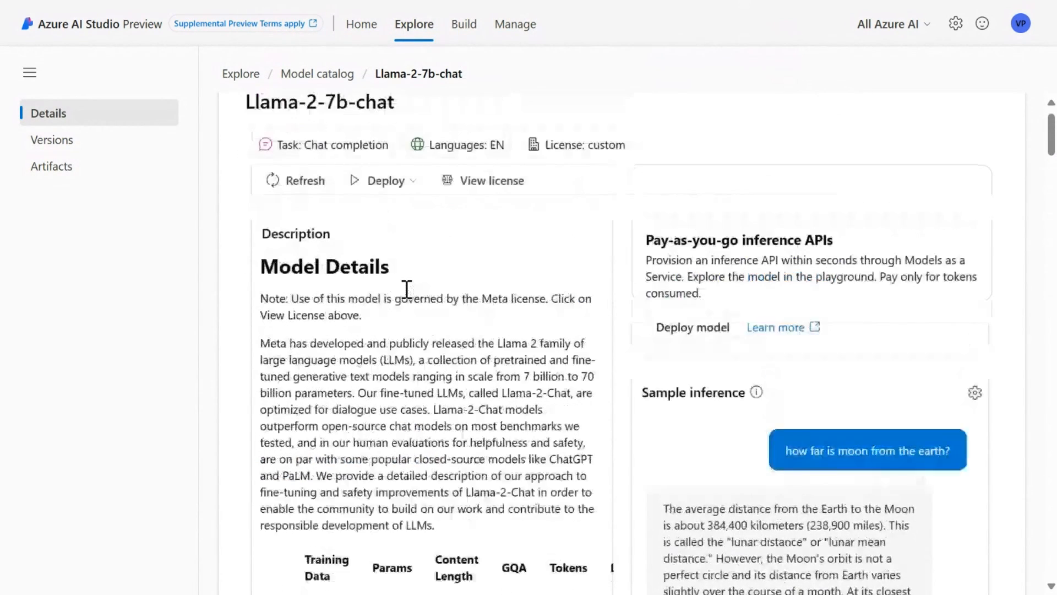
scroll(up, 3)
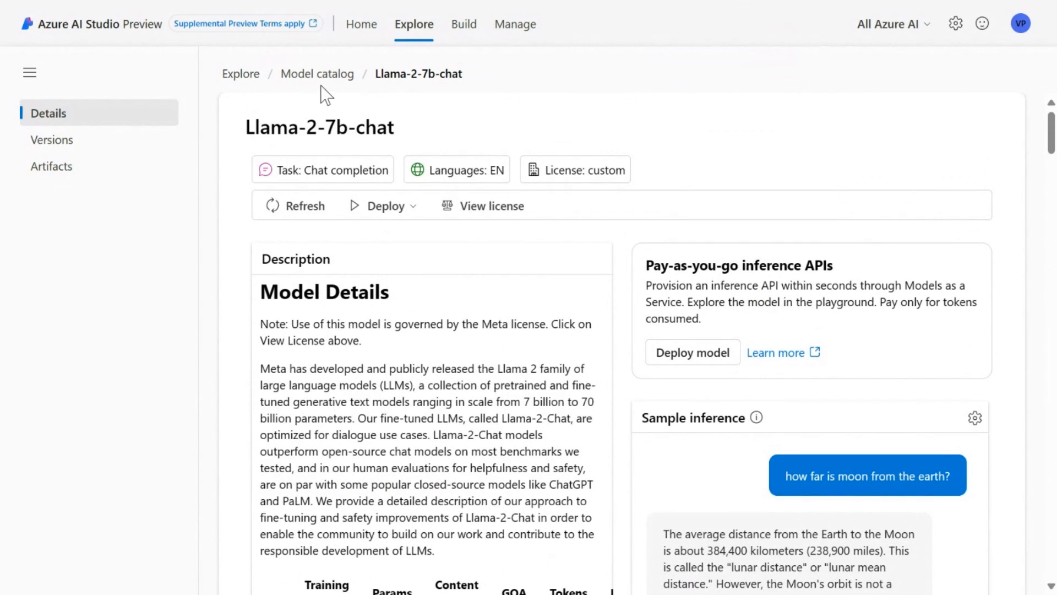
click(318, 73)
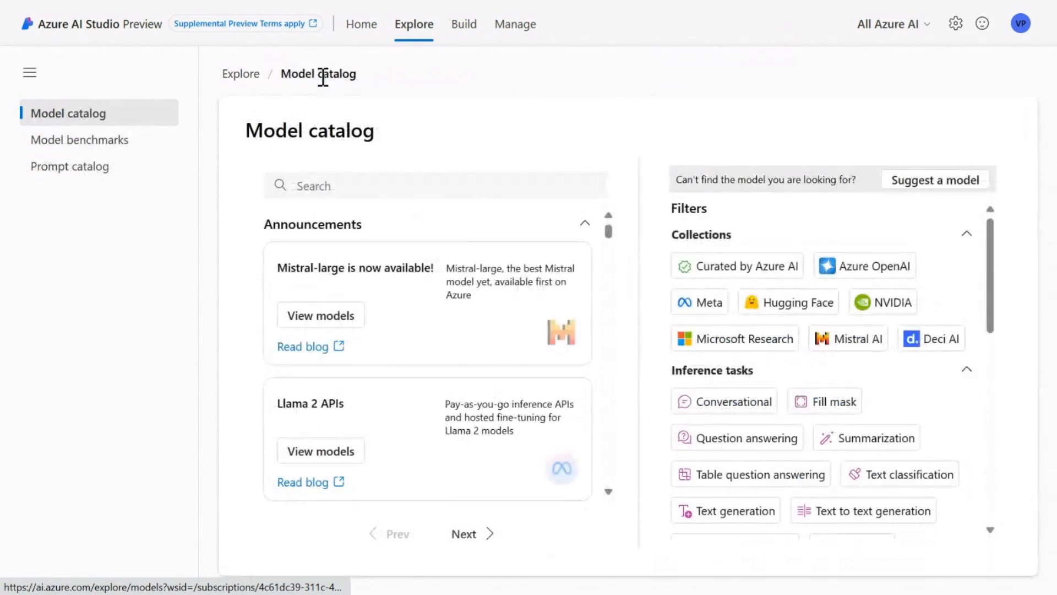
mouse_move(617, 331)
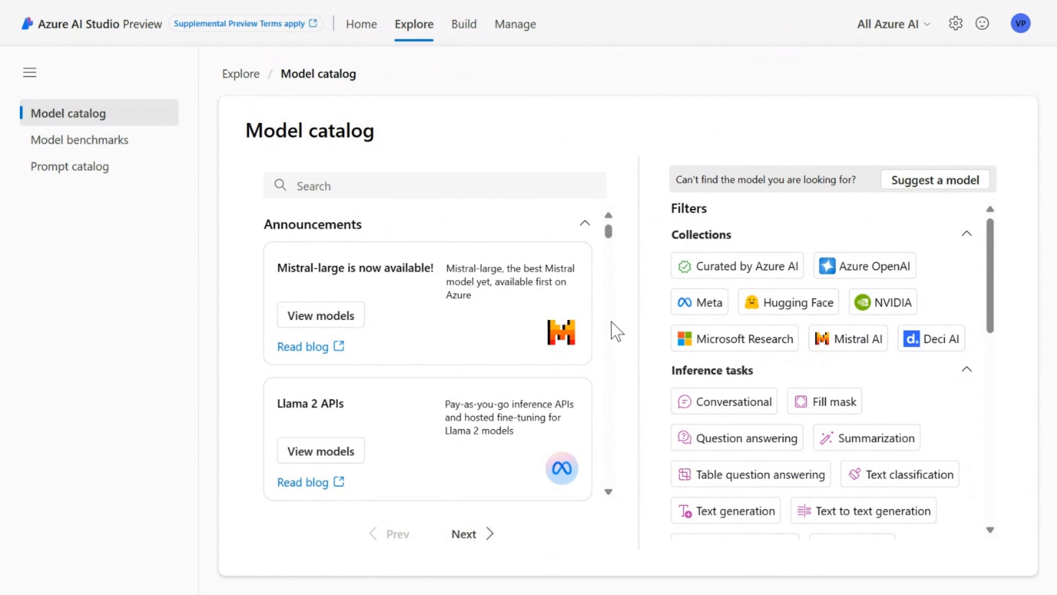
mouse_move(723, 263)
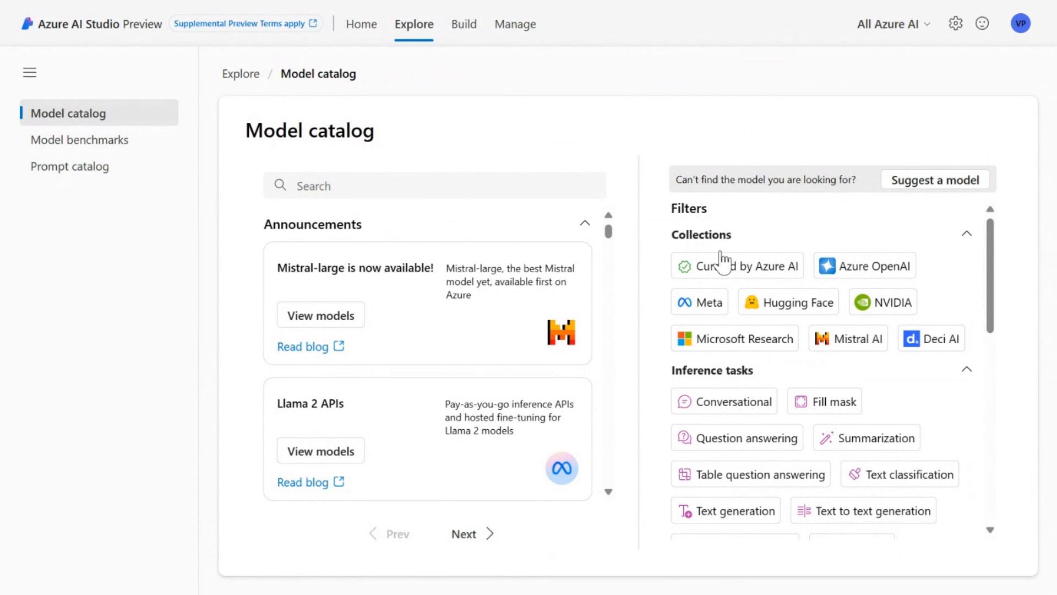
click(865, 266)
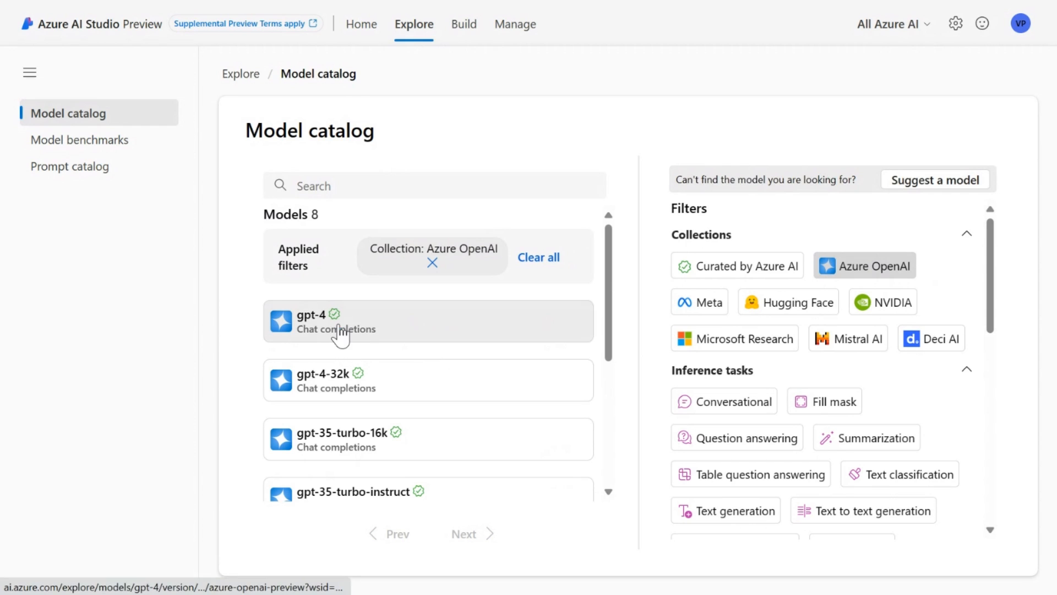
click(337, 321)
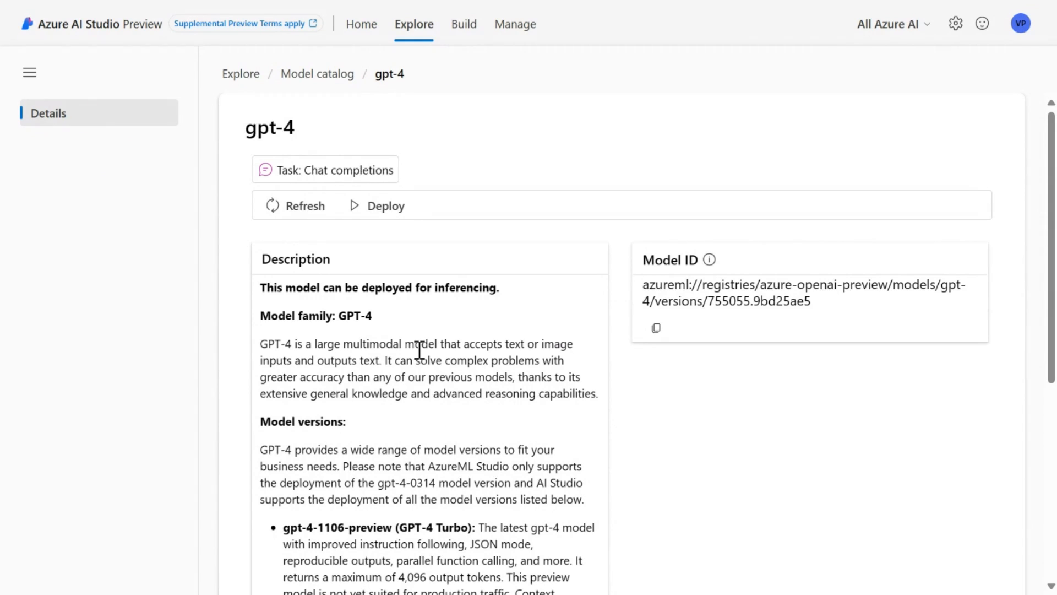
scroll(down, 3)
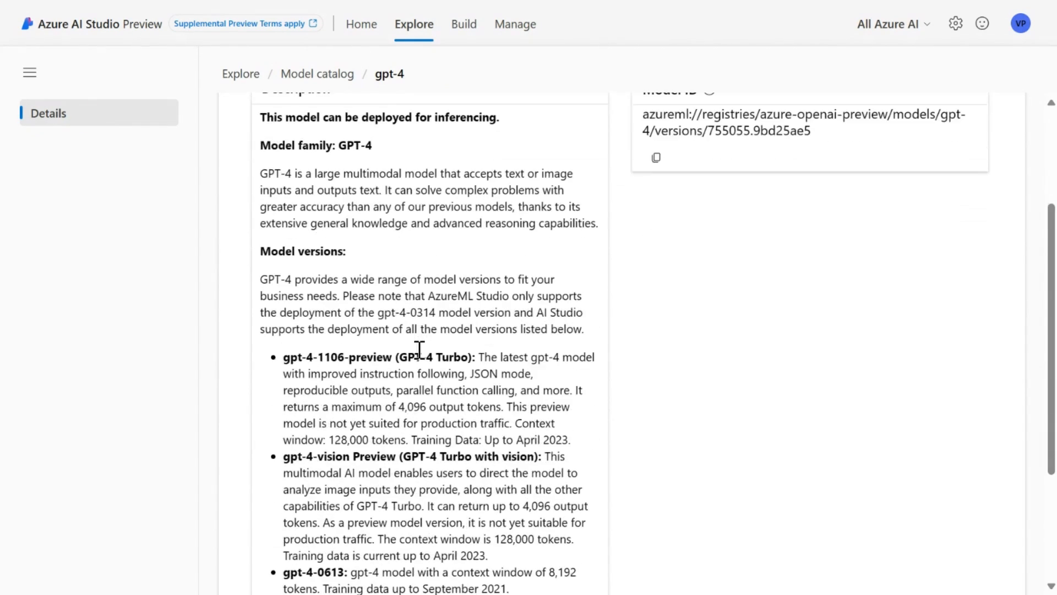
scroll(up, 3)
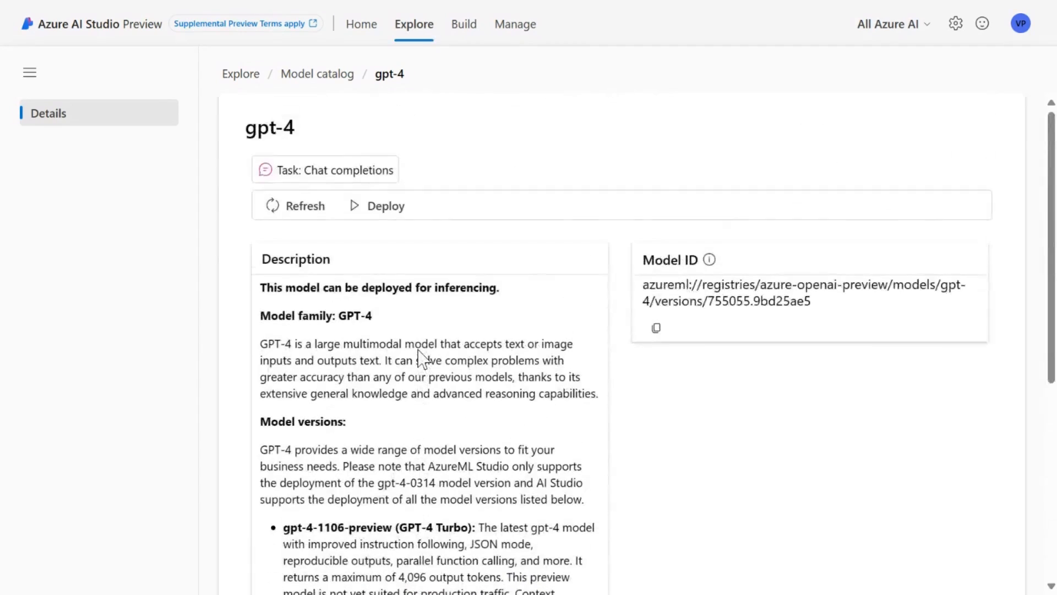
mouse_move(385, 206)
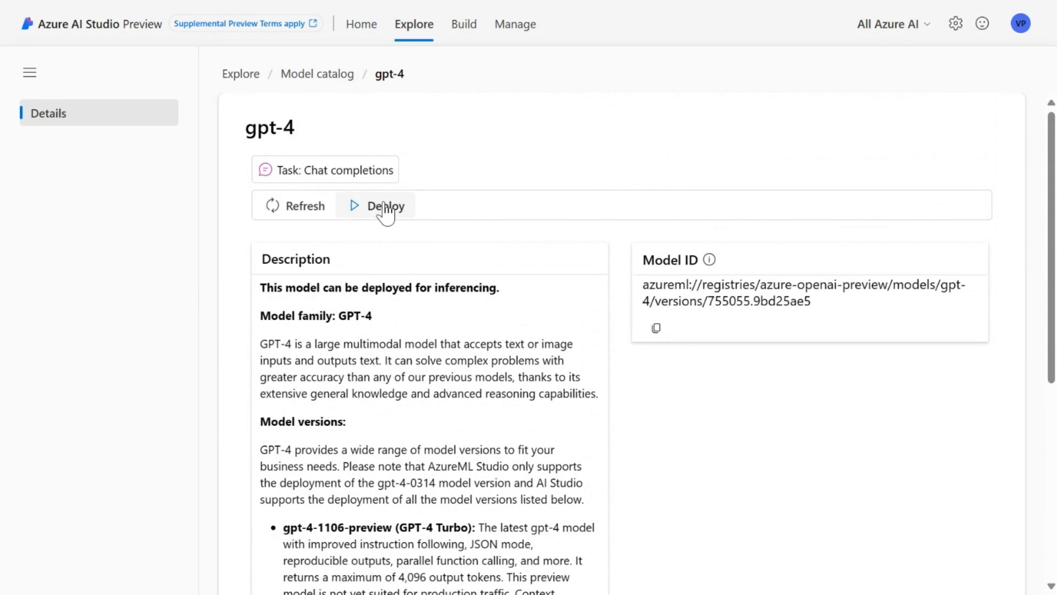
click(387, 206)
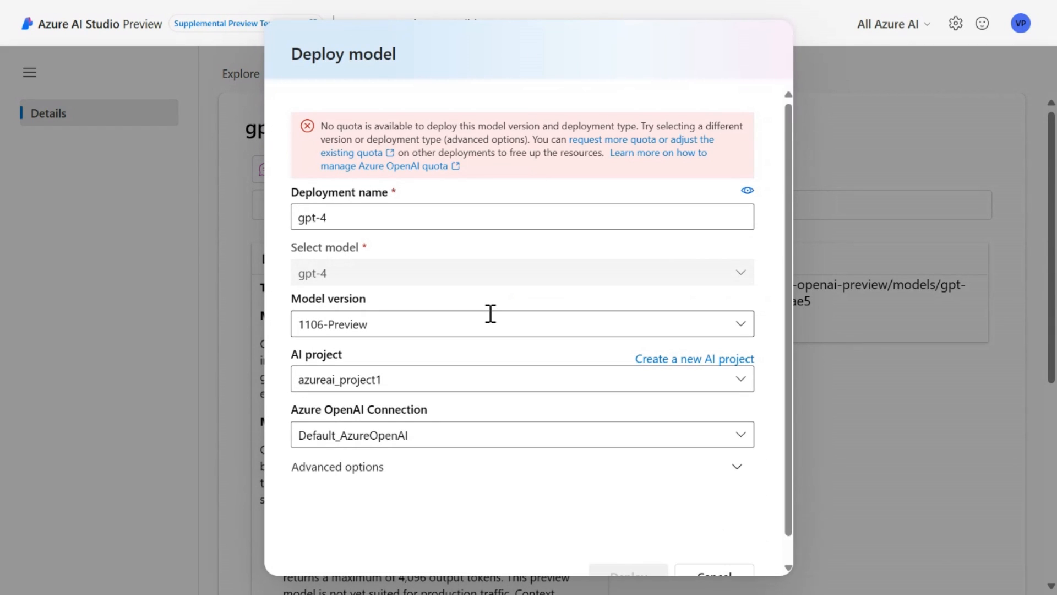
mouse_move(539, 275)
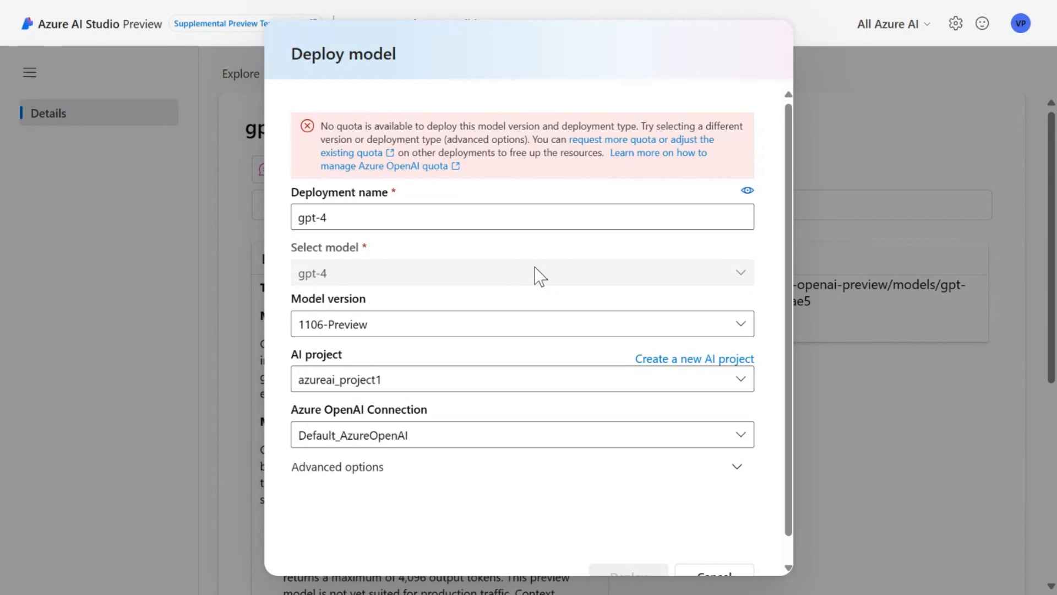
mouse_move(384, 152)
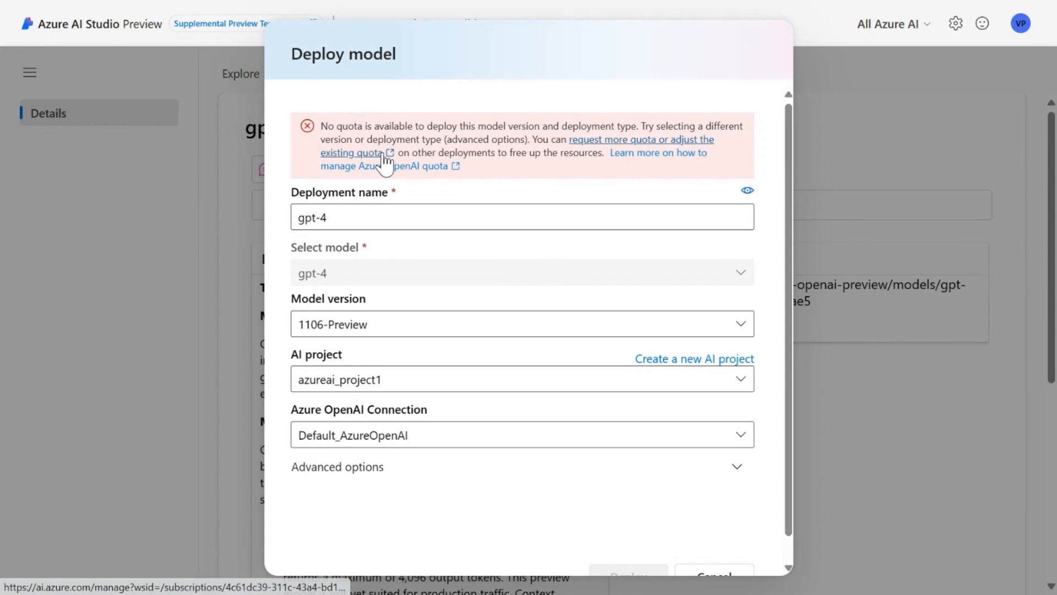
mouse_move(357, 123)
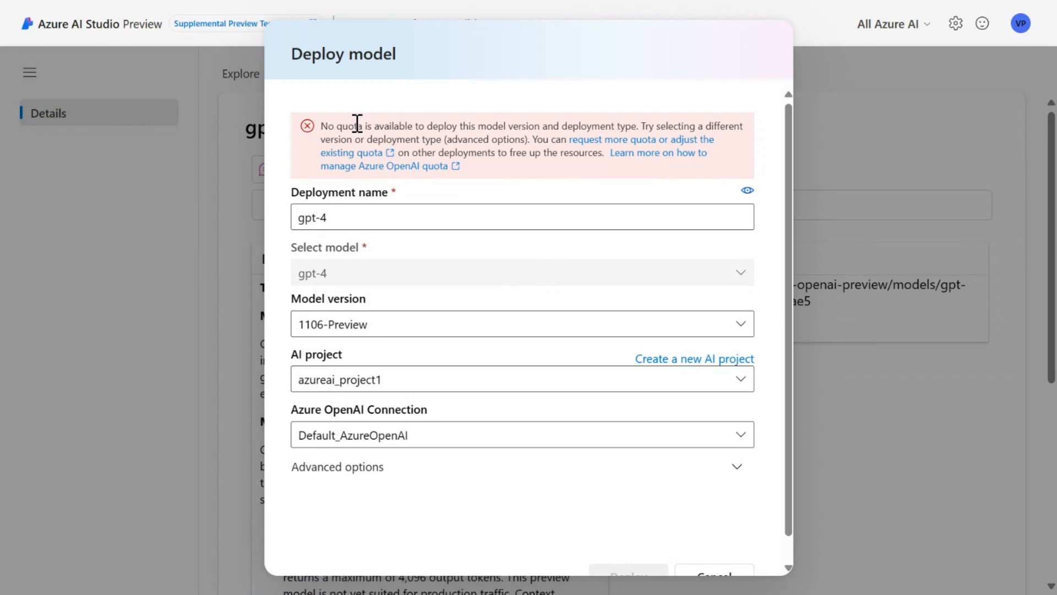
mouse_move(485, 296)
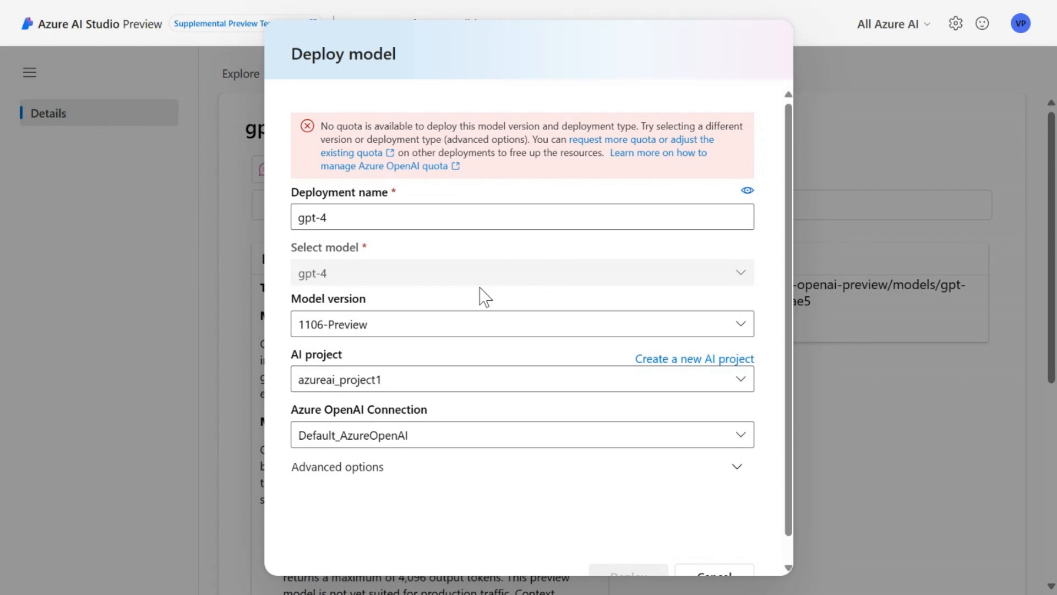
mouse_move(536, 374)
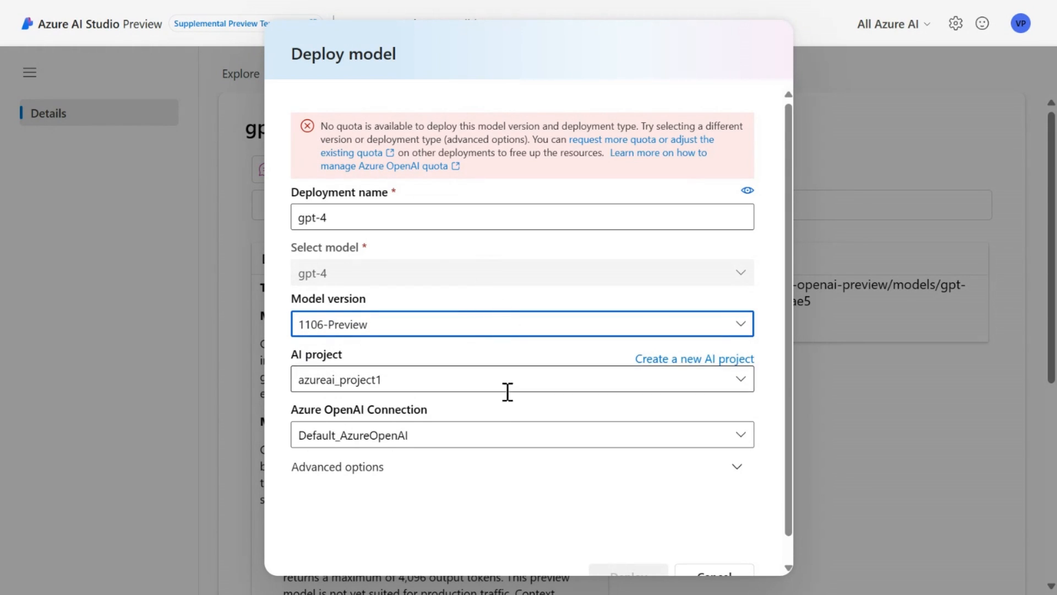
click(337, 466)
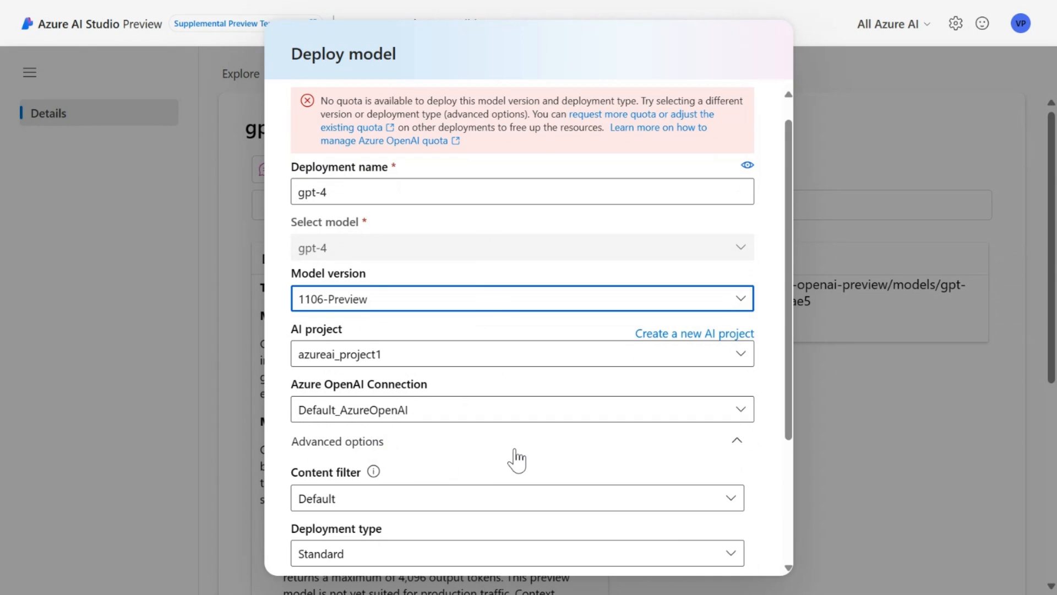
scroll(down, 3)
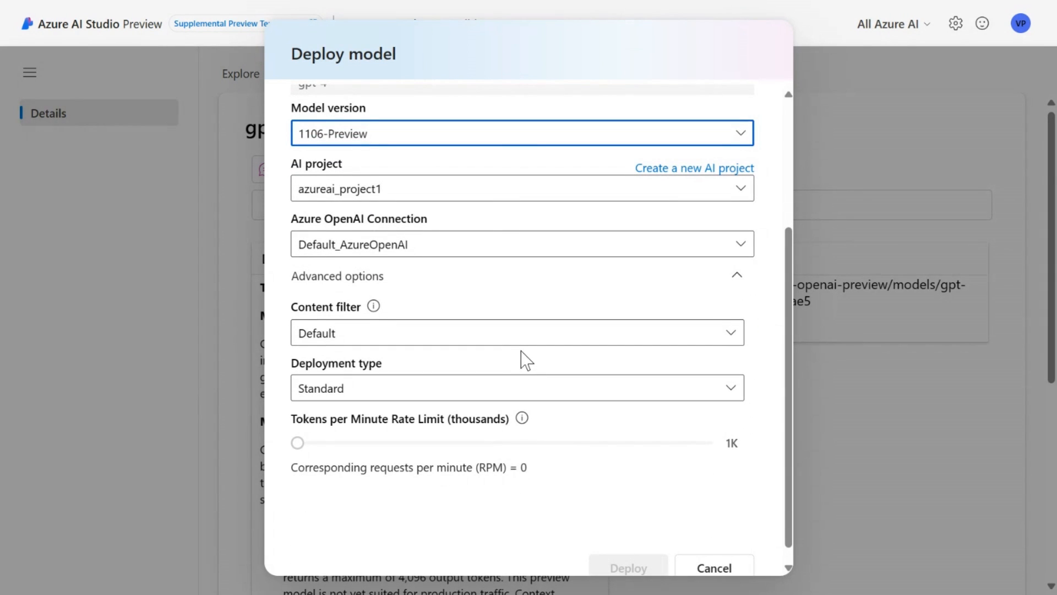
mouse_move(561, 453)
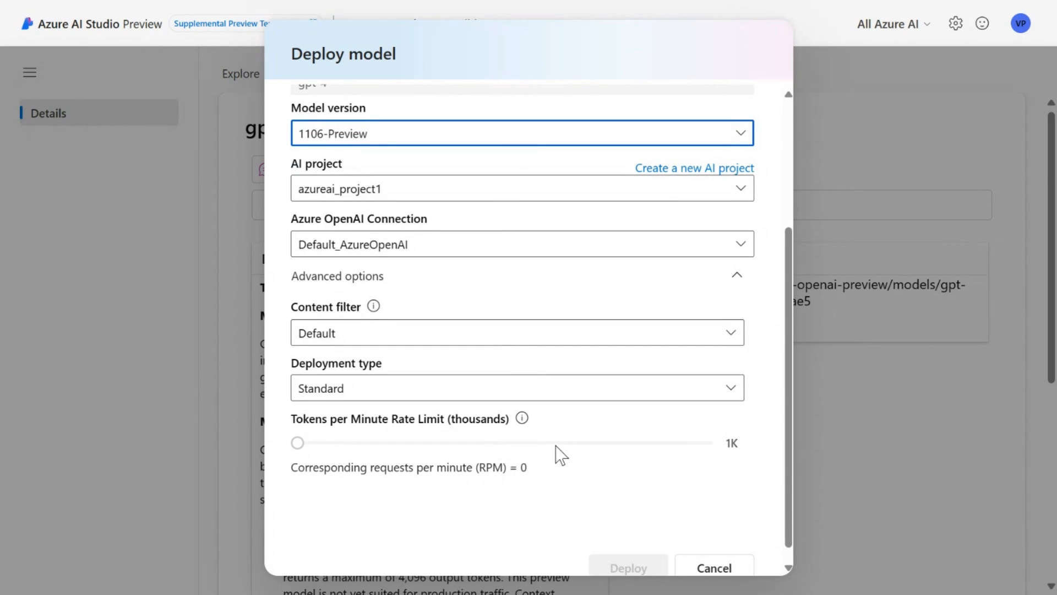
click(714, 568)
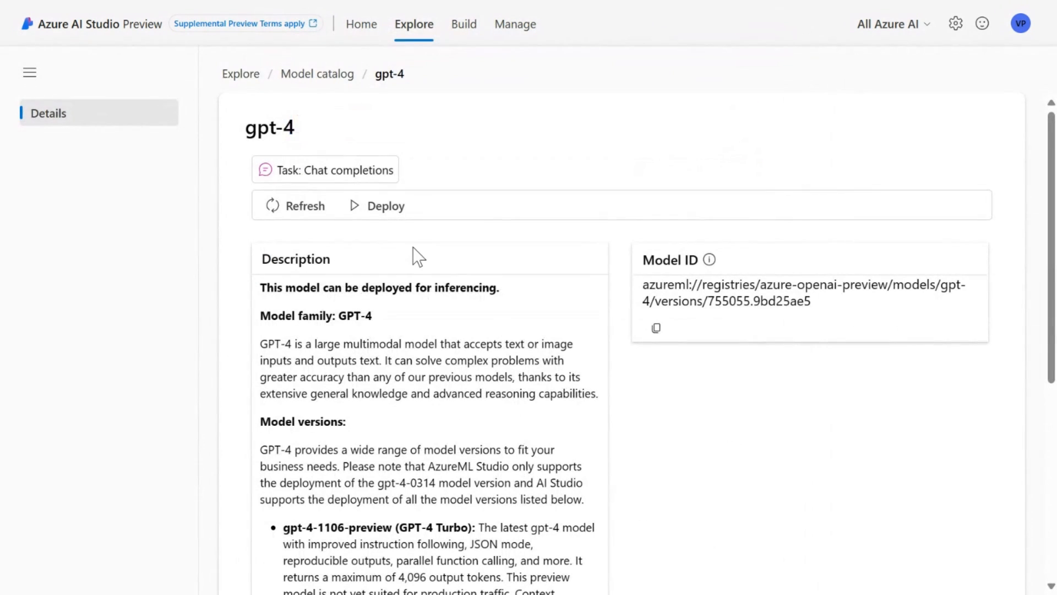
mouse_move(205, 180)
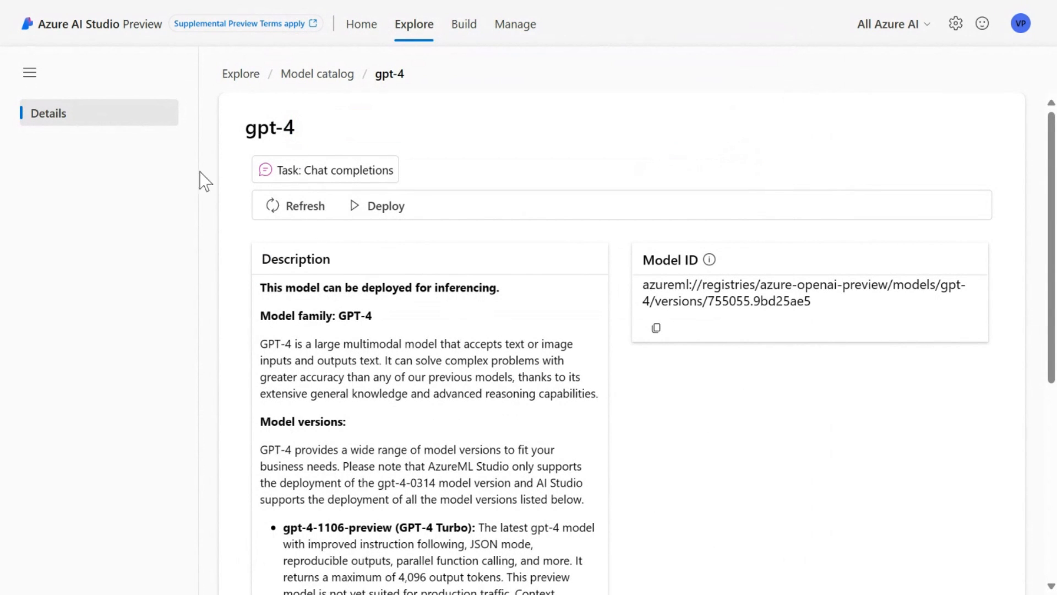
mouse_move(464, 23)
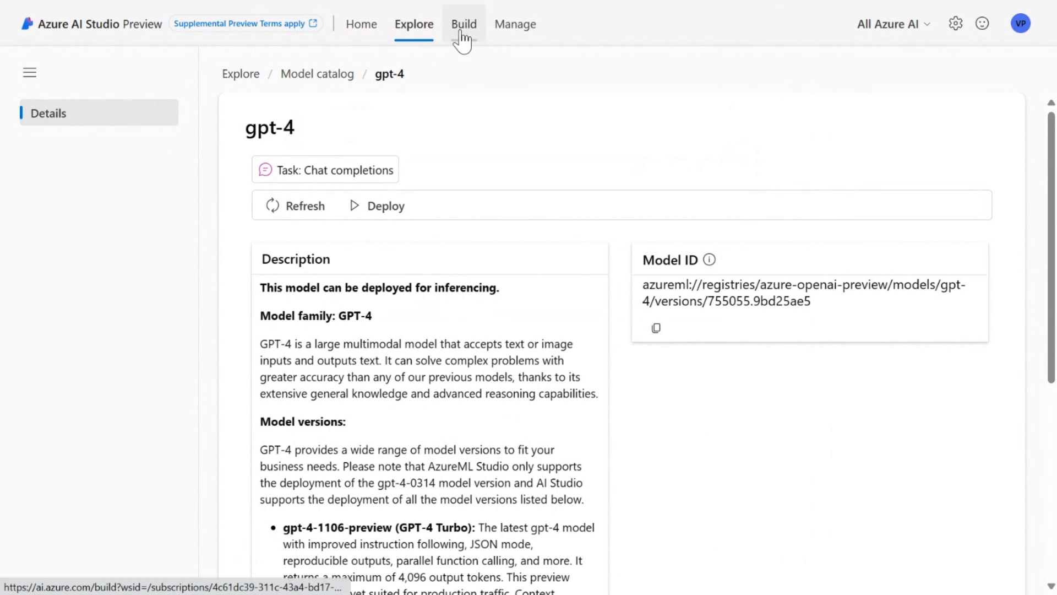
Step: Go to the Build section of azureai_project1 and its Playground
click(463, 23)
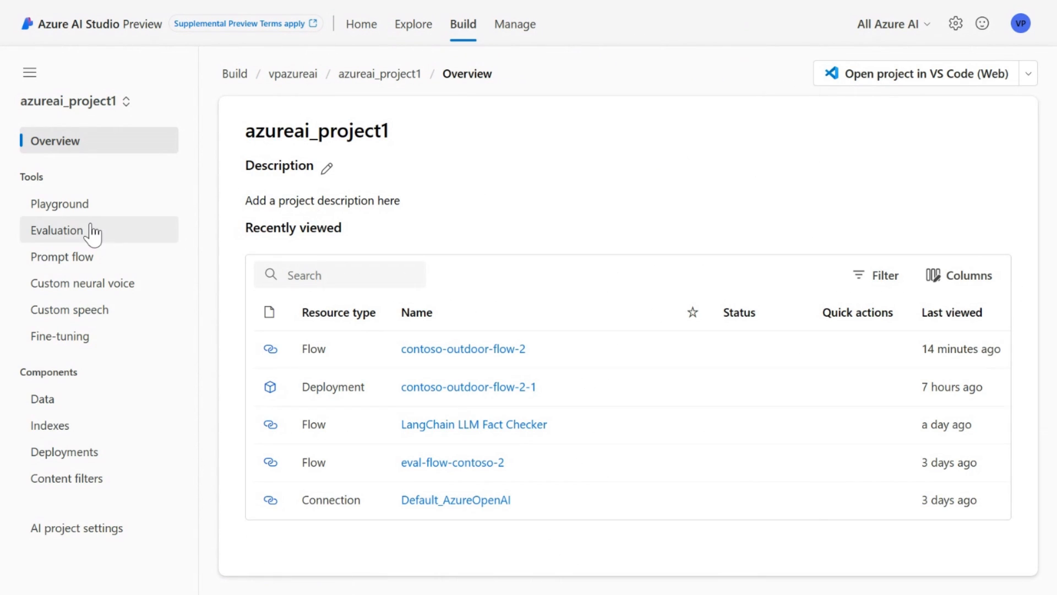
click(59, 203)
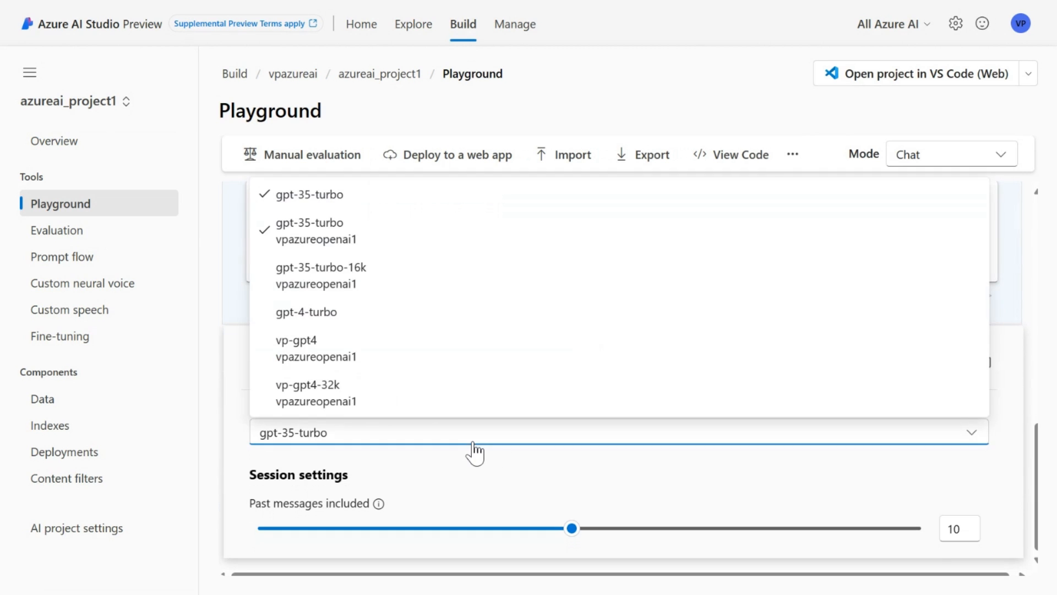
Step: Pick the gpt-4-turbo deployment and ask 'how far is the moon from the earth?'
click(305, 311)
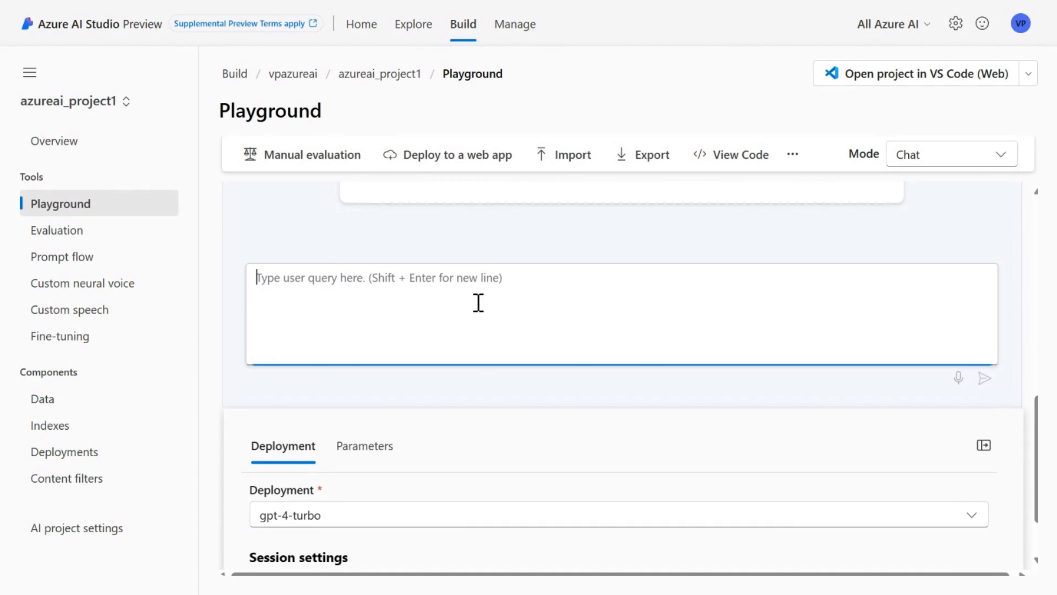
text(how far is e)
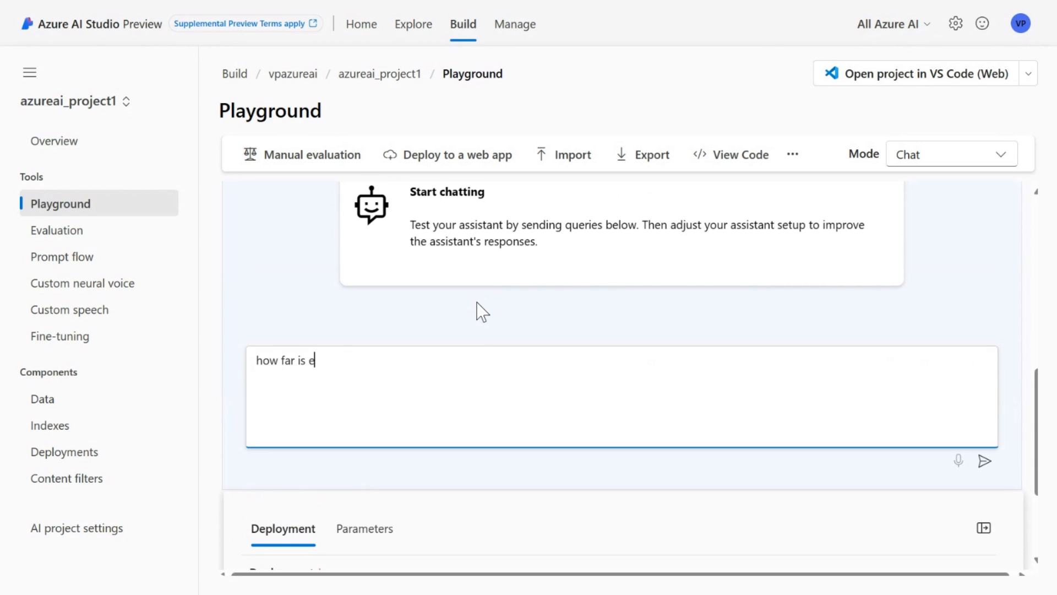
text(the mo)
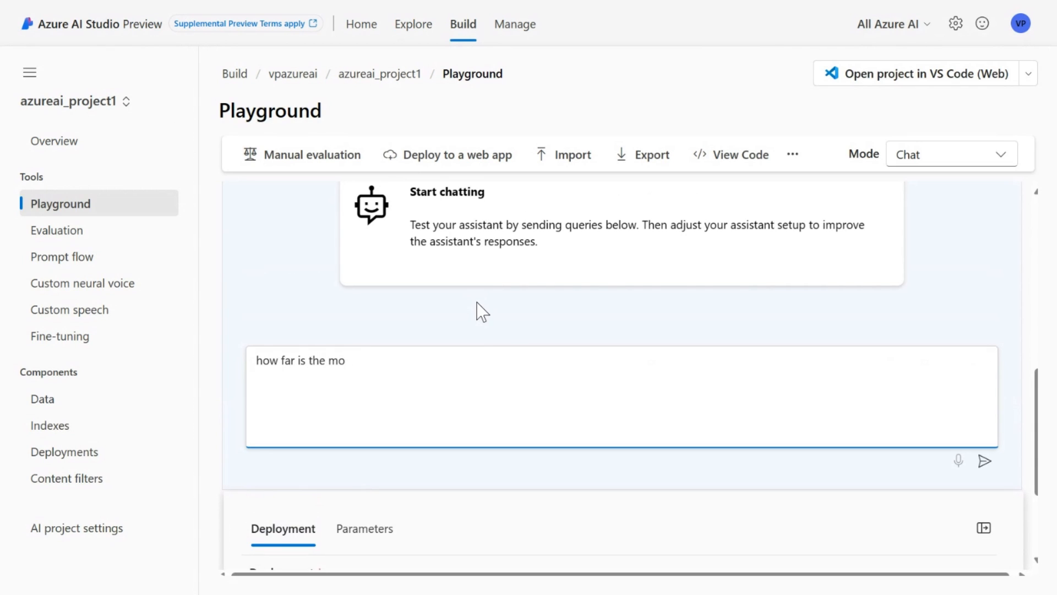
text(on from the)
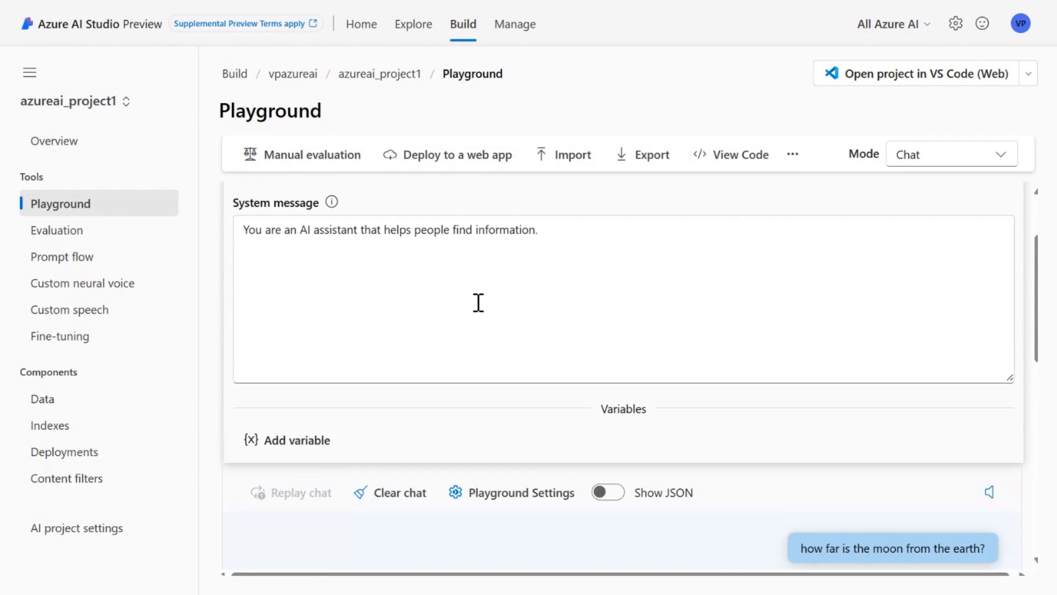
scroll(down, 3)
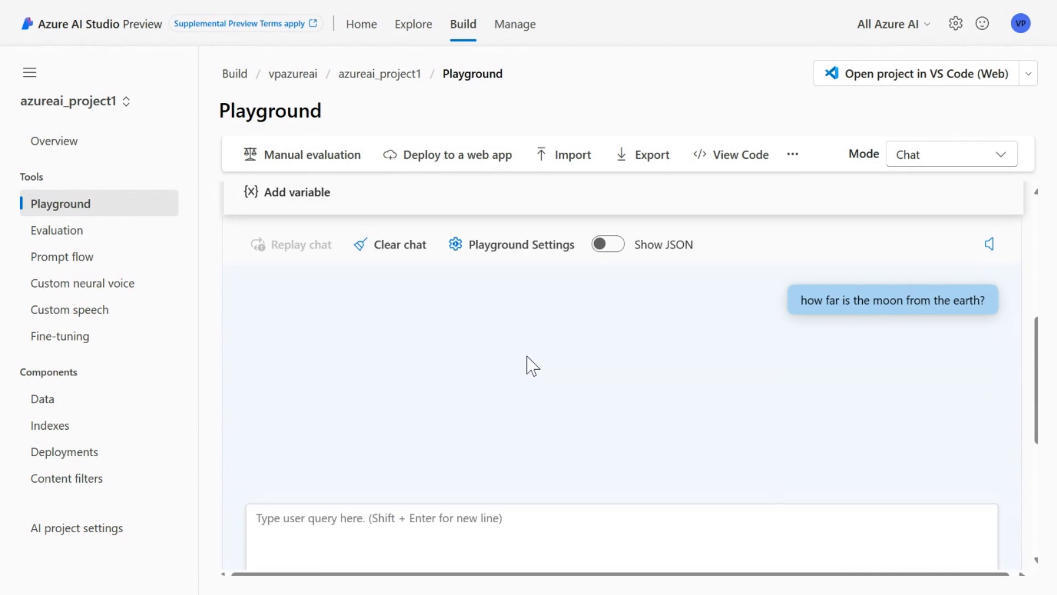